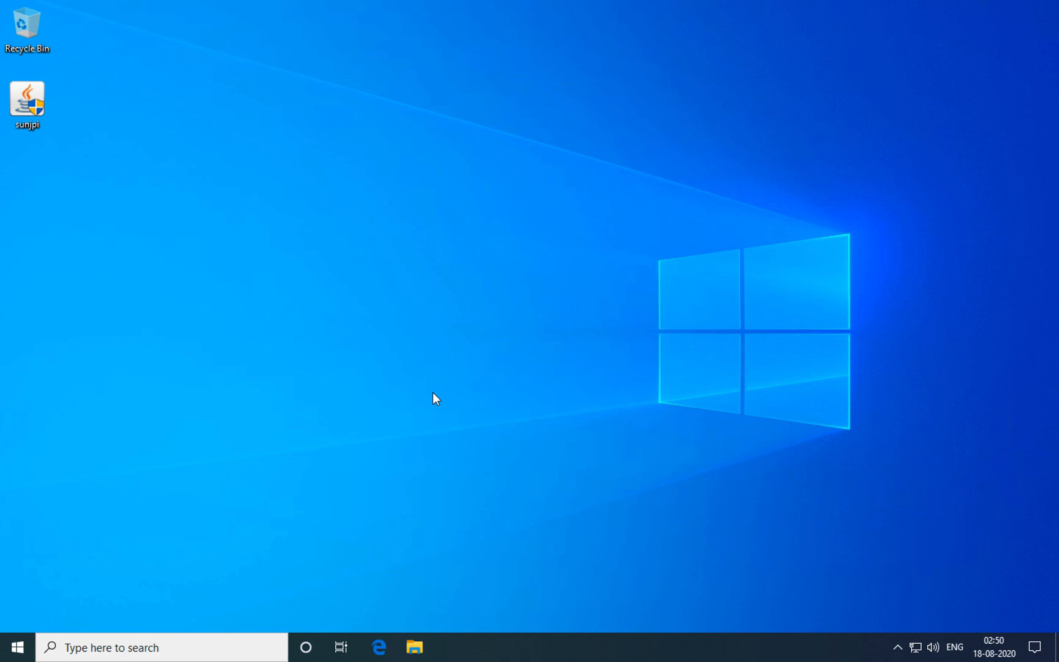
pyautogui.moveTo(254, 514)
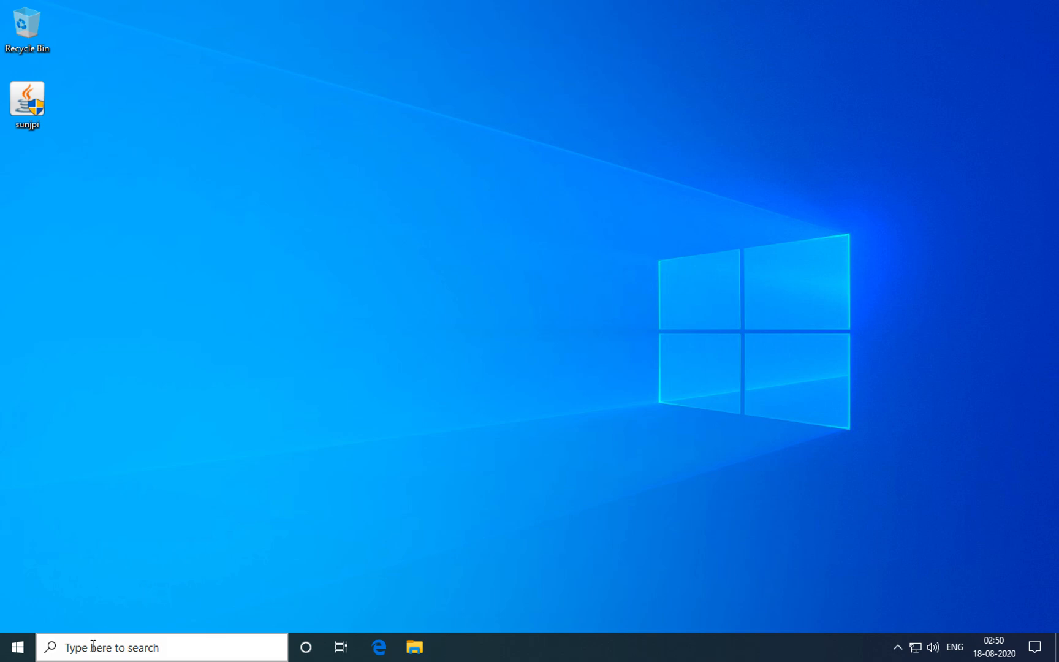
# Step: Launch Internet Explorer from the Windows taskbar search panel
pyautogui.click(162, 646)
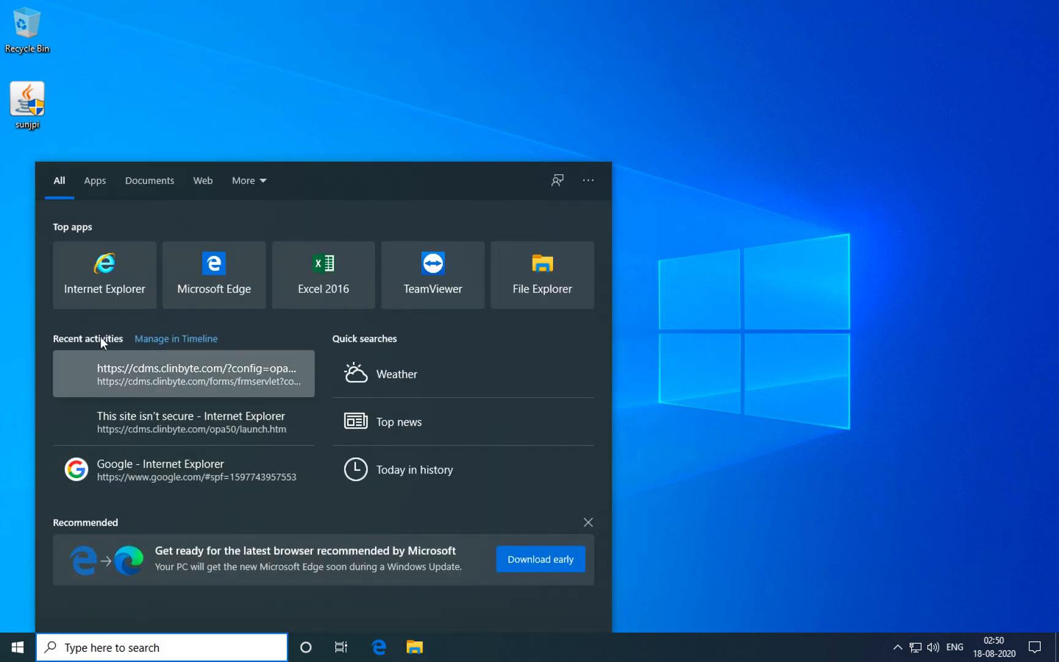
pyautogui.click(161, 468)
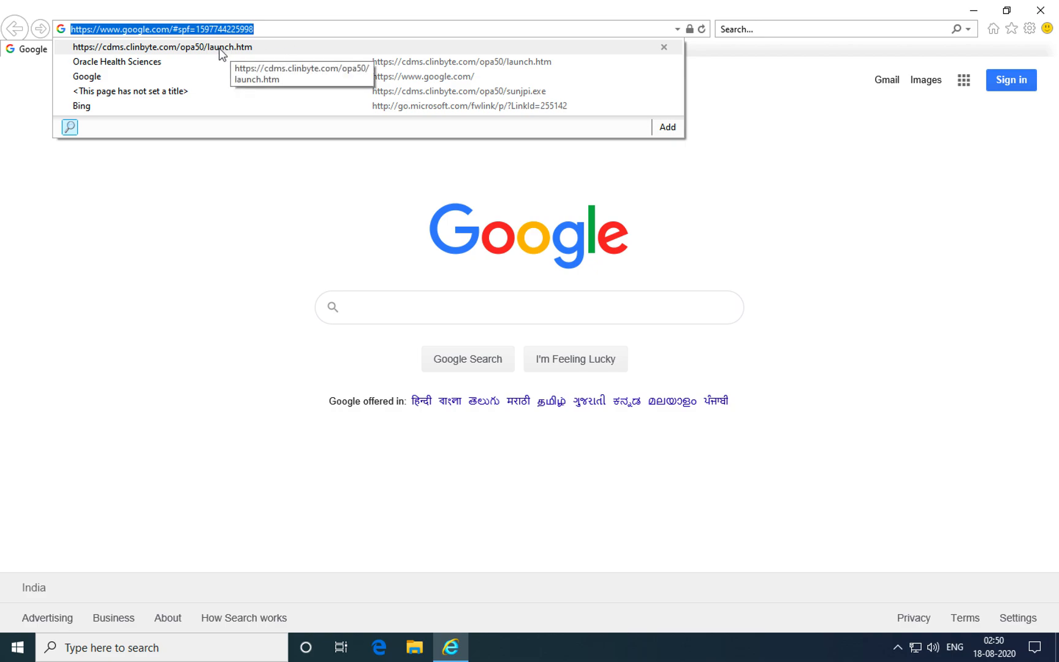
# Step: Load the cdms.clinbyte.com launch.htm page from history, continuing past the certificate warning
pyautogui.click(165, 46)
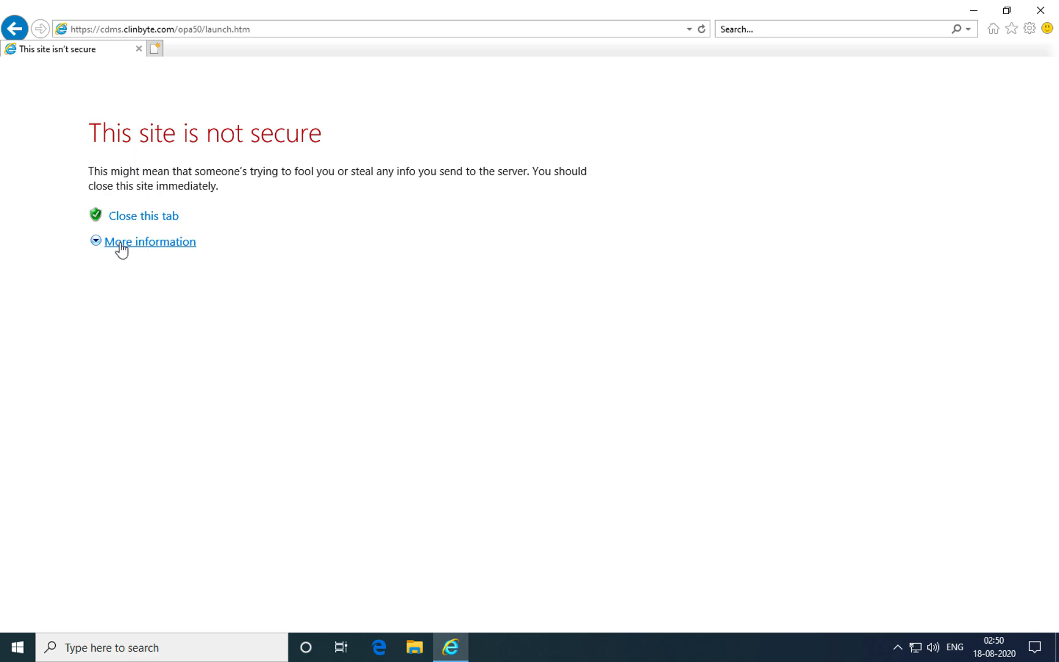
pyautogui.click(149, 242)
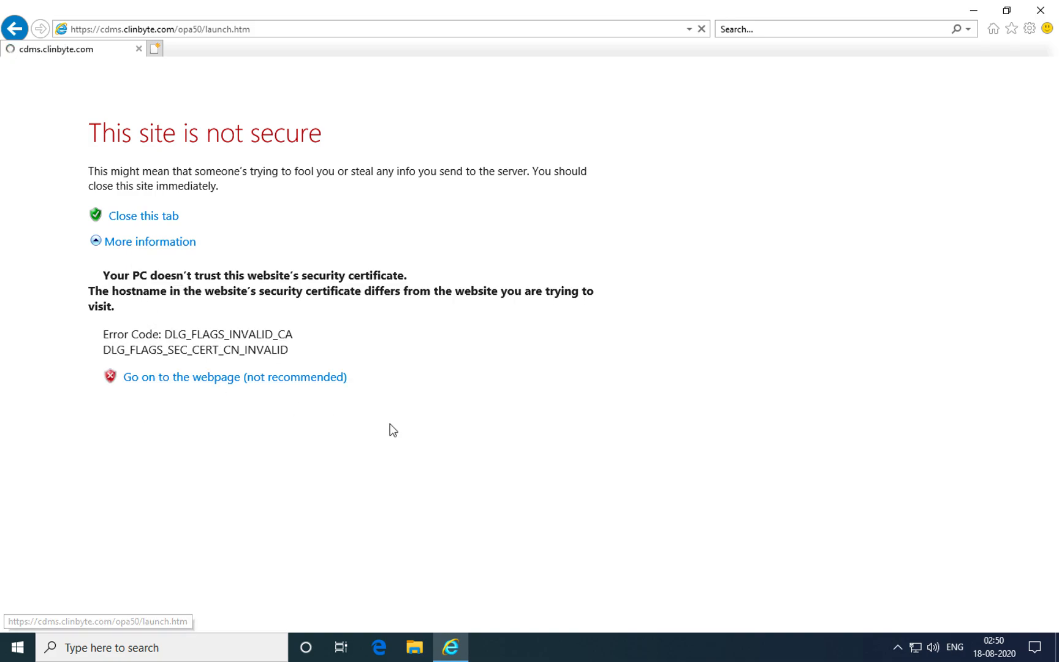
pyautogui.click(234, 376)
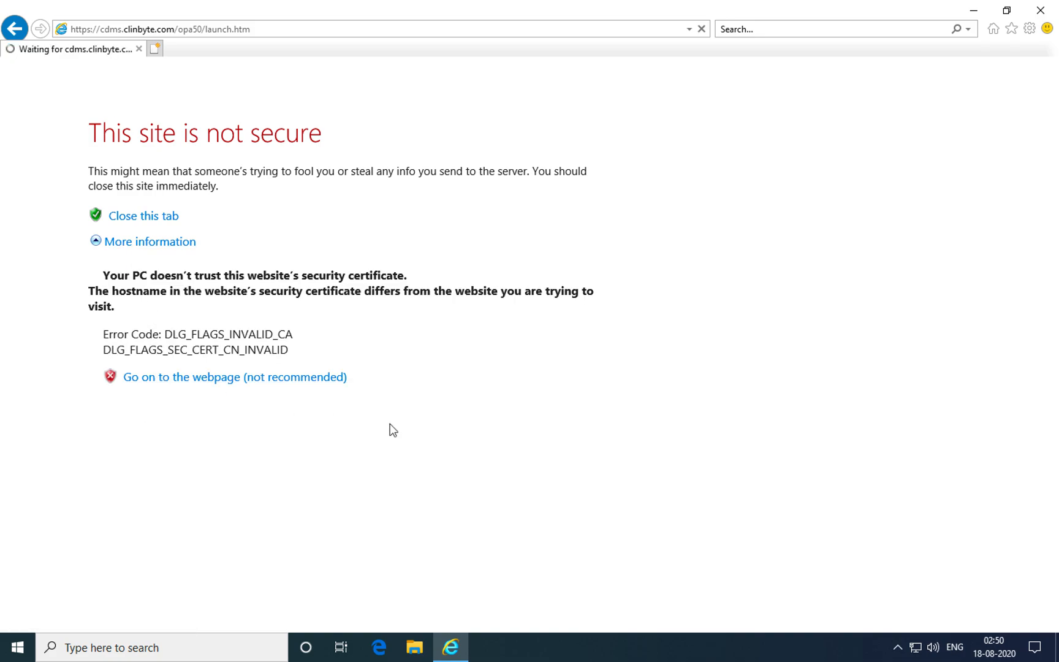
pyautogui.click(234, 376)
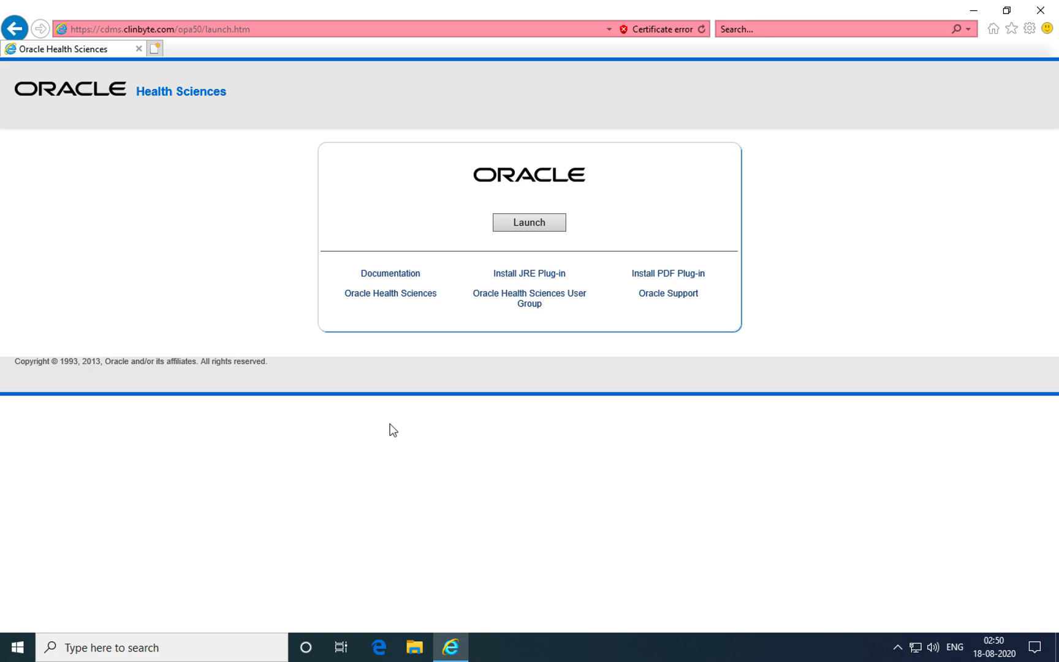
pyautogui.moveTo(473, 386)
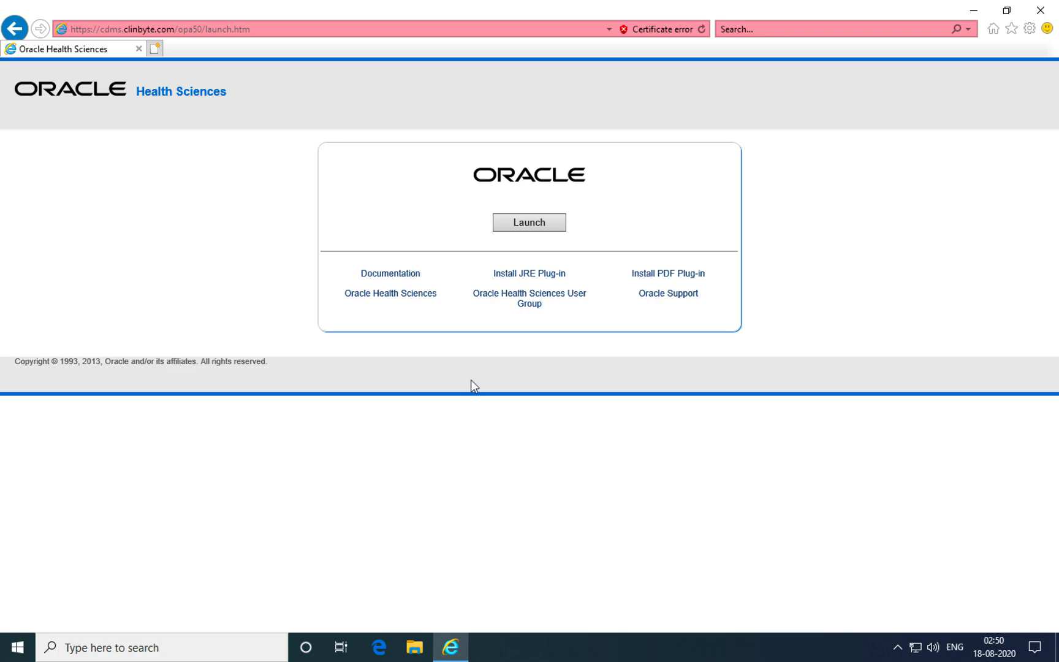
pyautogui.moveTo(513, 314)
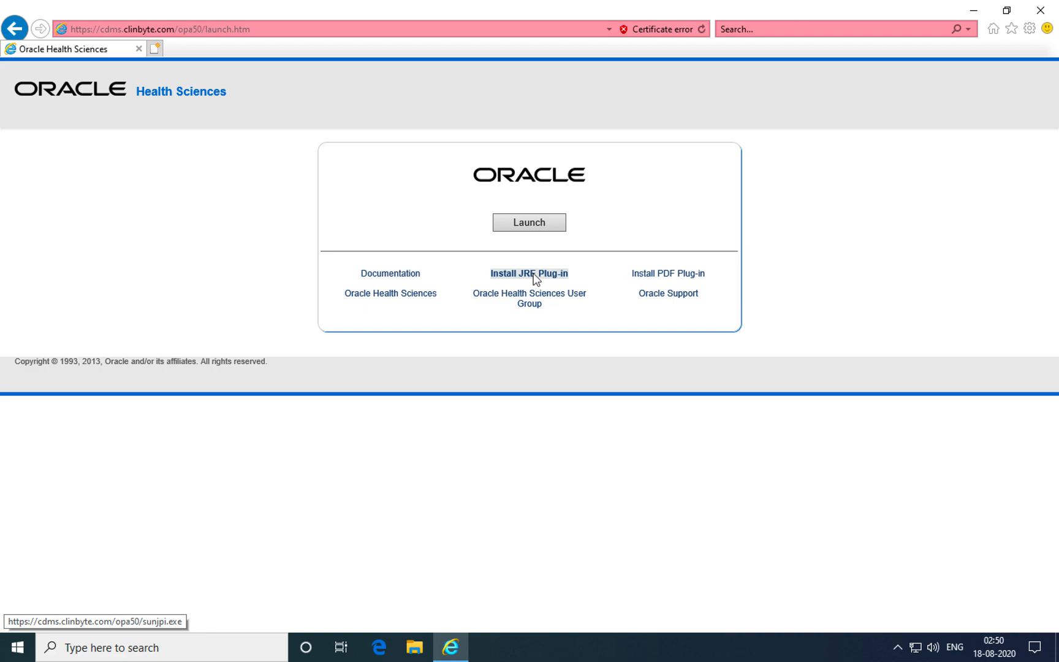
# Step: Request the JRE plug-in installer sunjpi.exe, continuing past the certificate warning
pyautogui.click(529, 274)
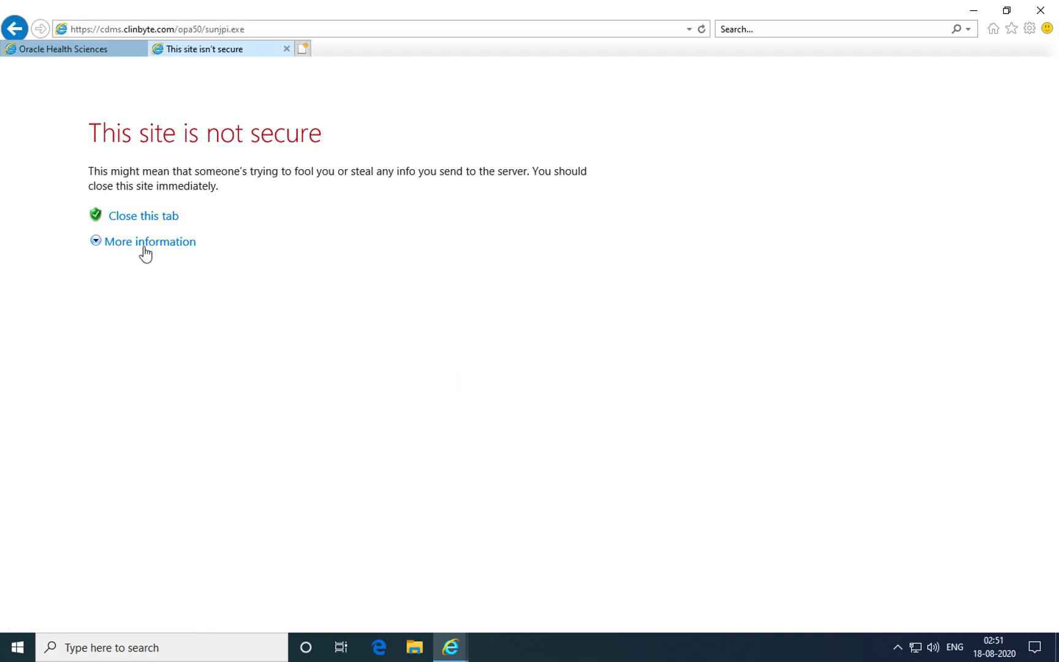
pyautogui.click(151, 242)
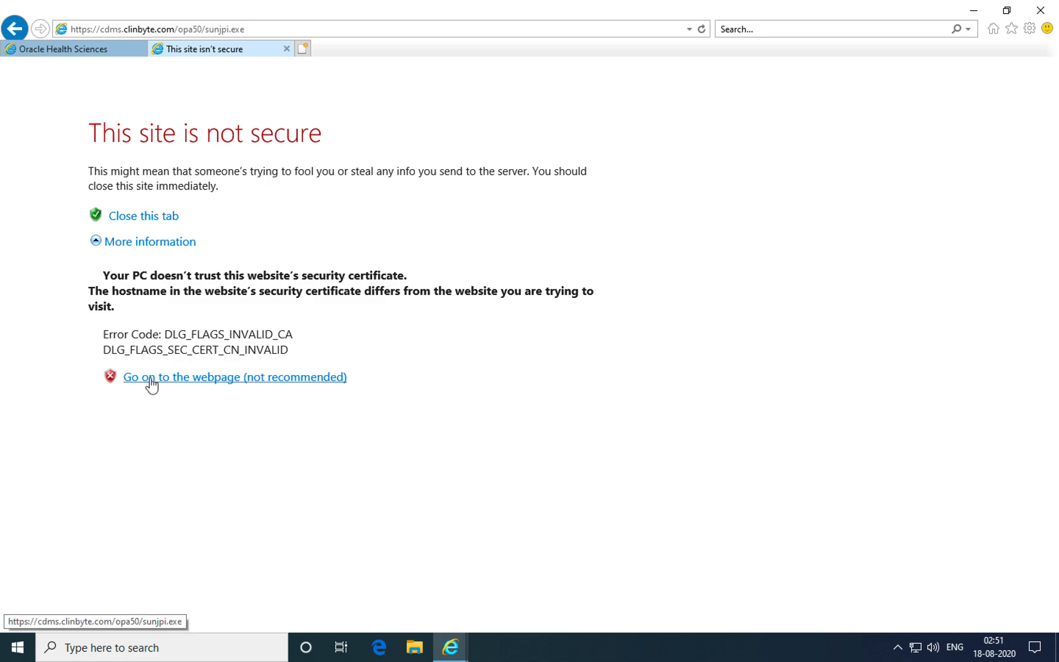
pyautogui.click(234, 377)
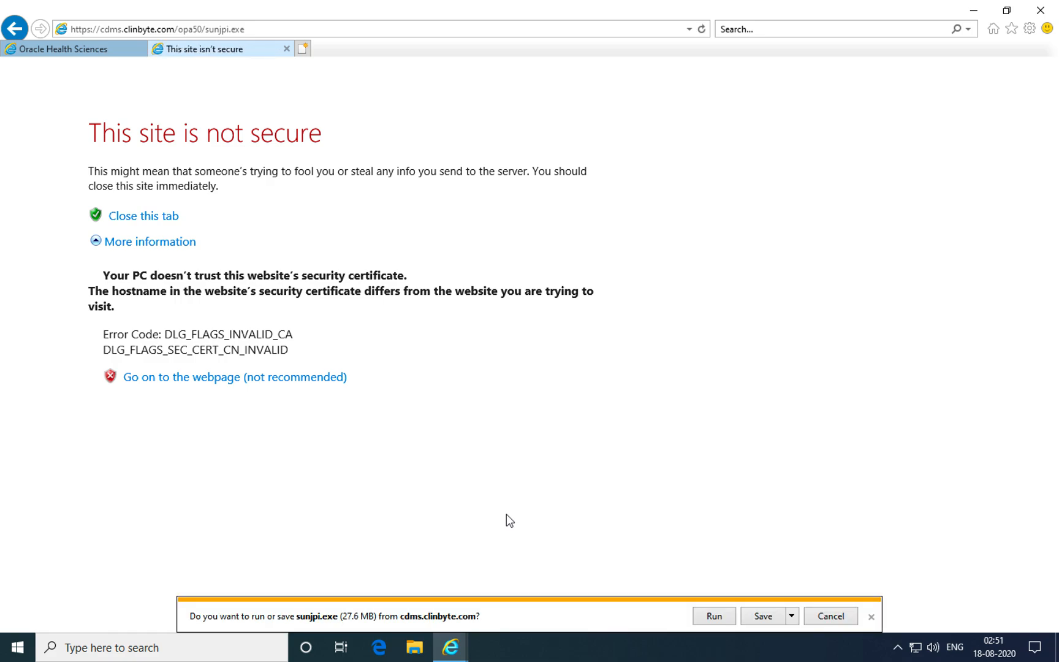
pyautogui.moveTo(605, 629)
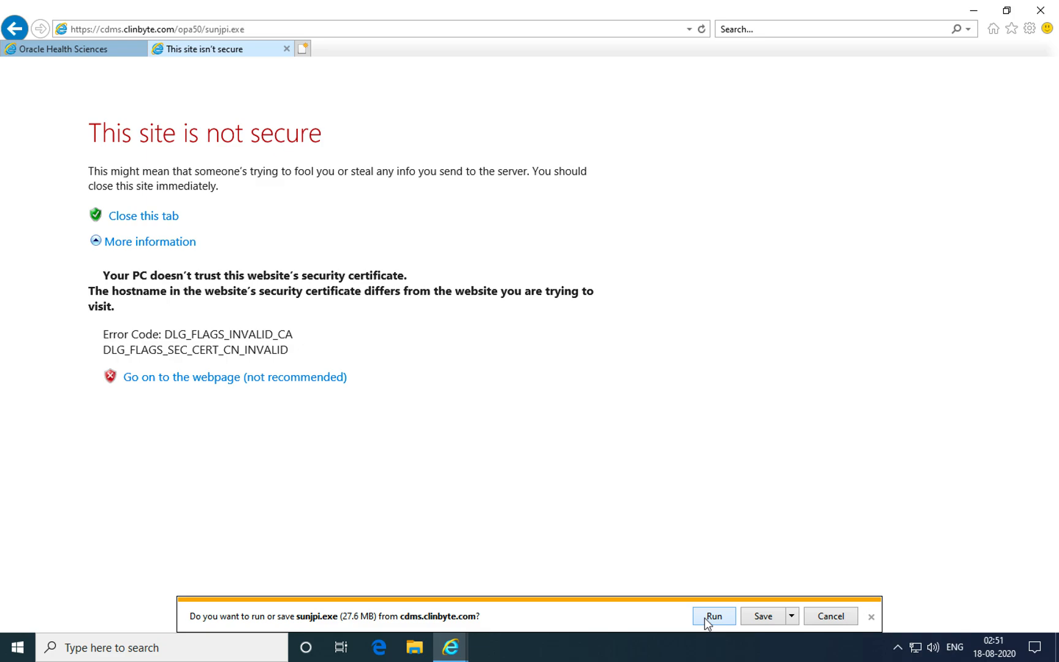
pyautogui.moveTo(798, 622)
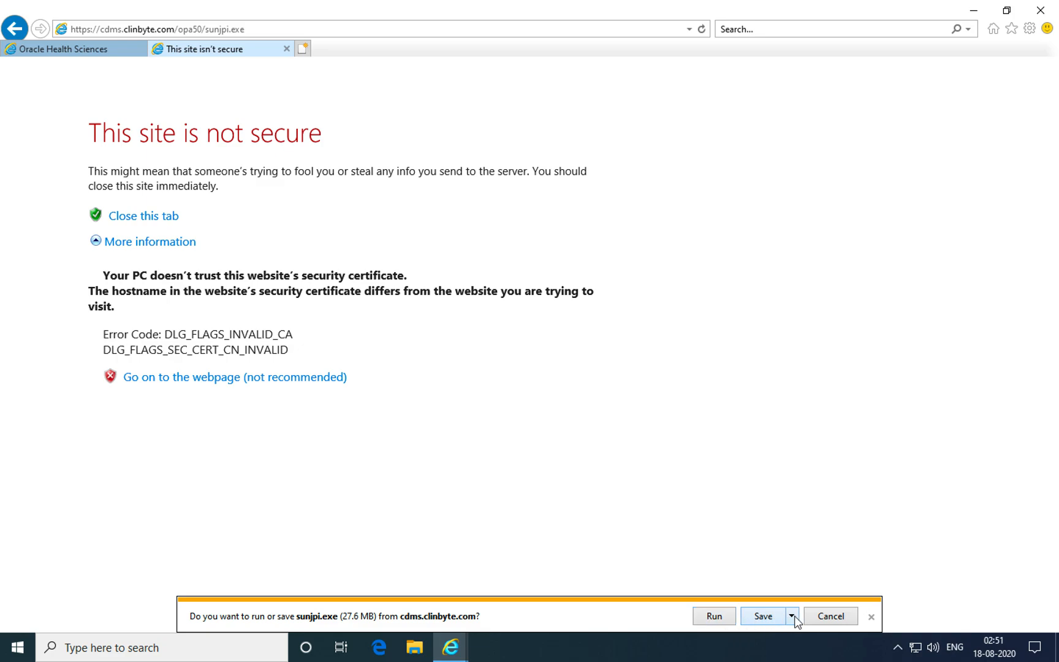
# Step: Bring up Save as for the 27.6 MB installer, then cancel without saving
pyautogui.click(792, 616)
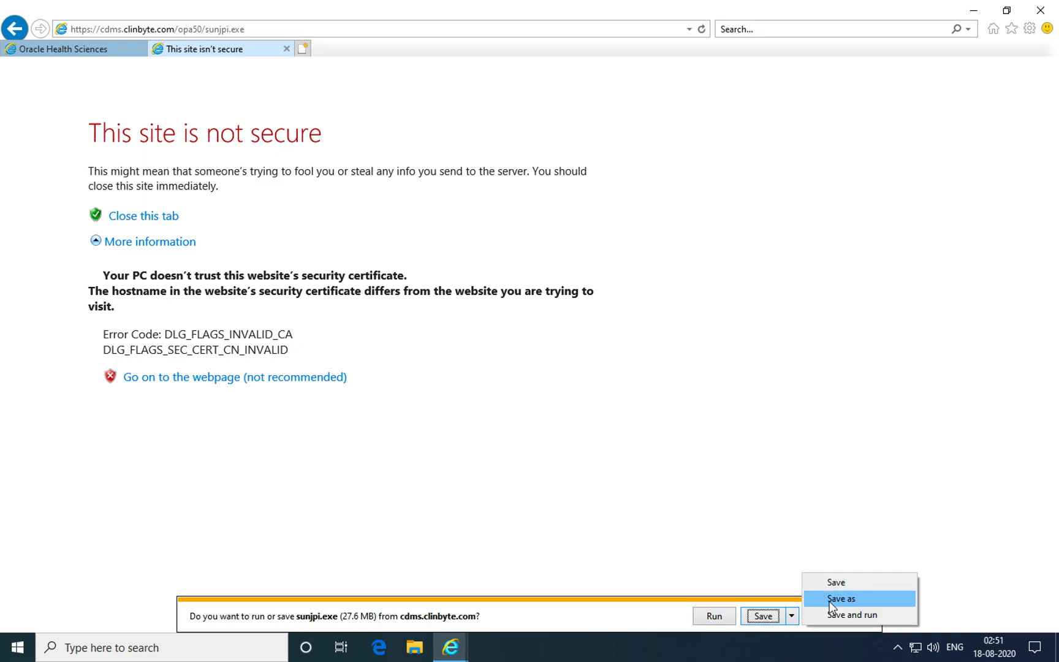
pyautogui.click(840, 598)
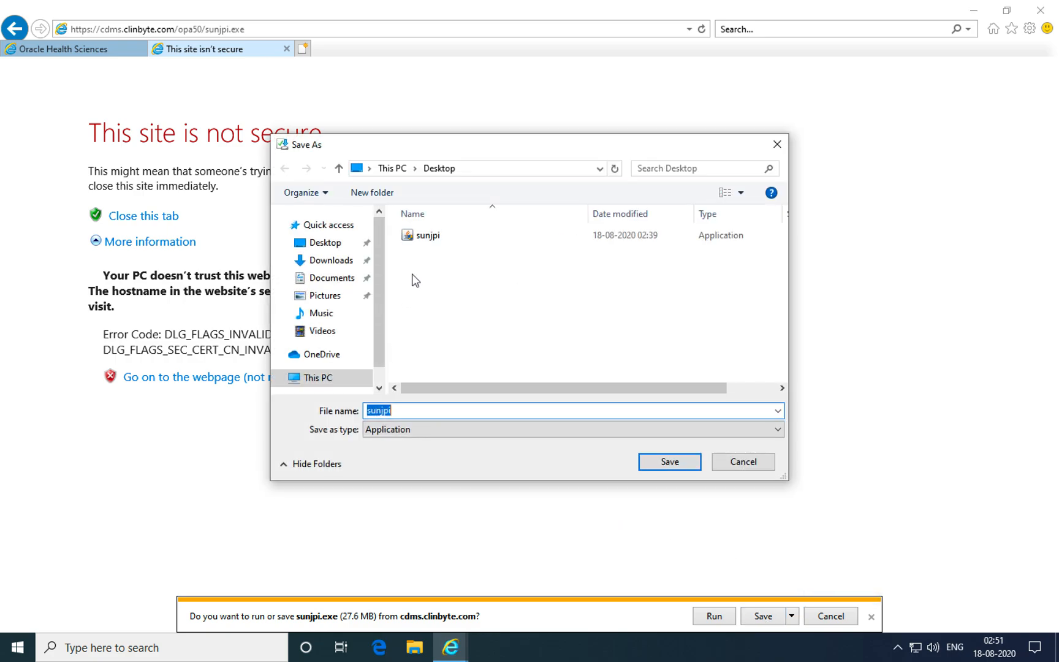
pyautogui.moveTo(428, 235)
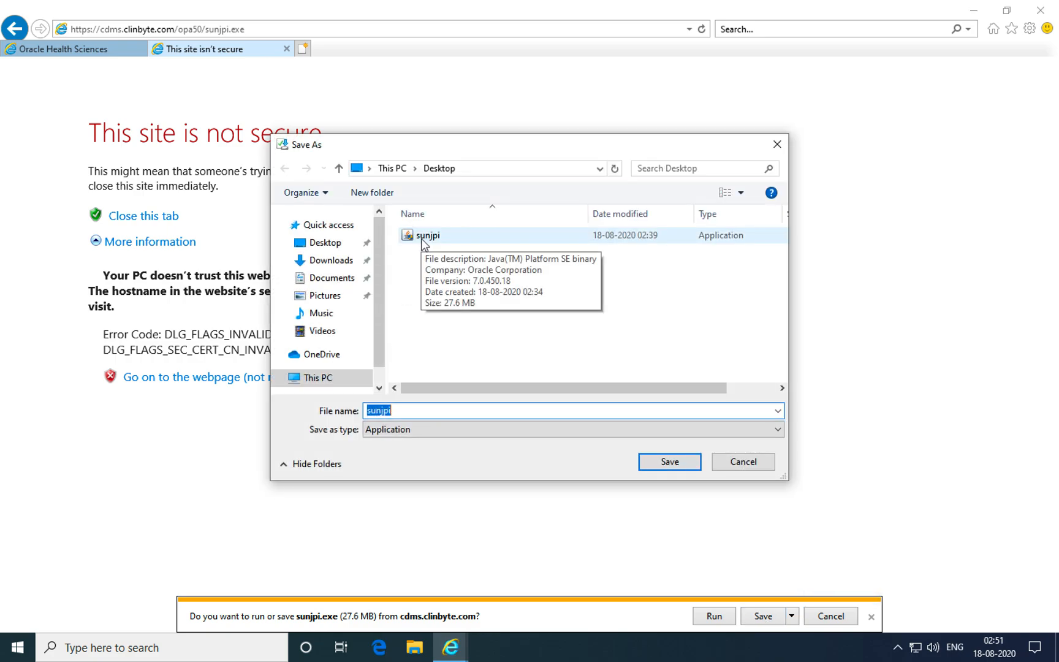
pyautogui.moveTo(742, 469)
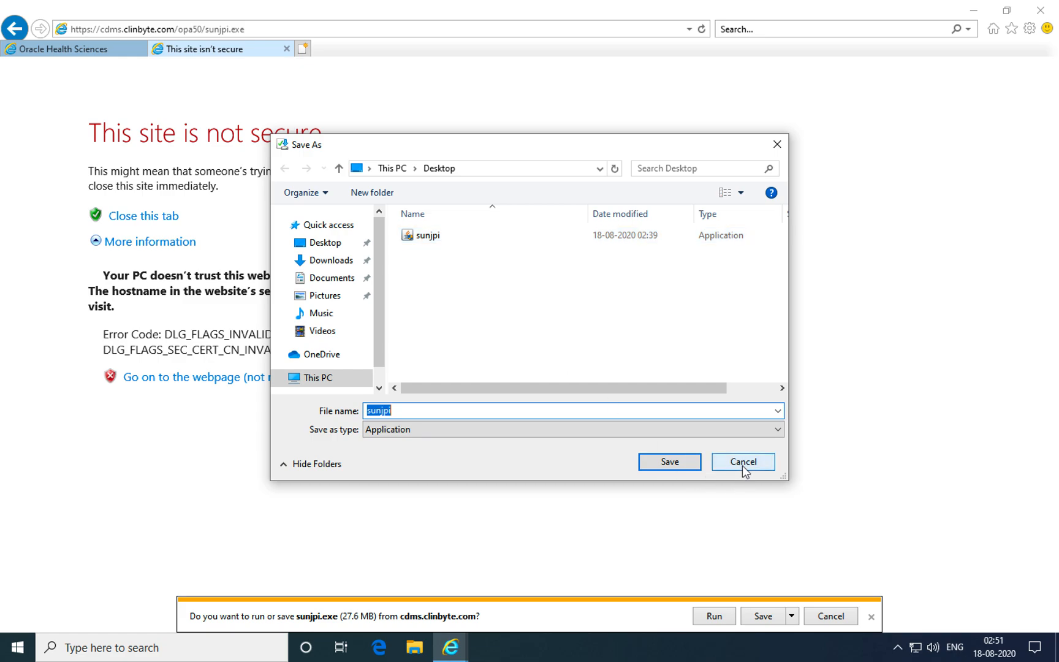
pyautogui.click(742, 461)
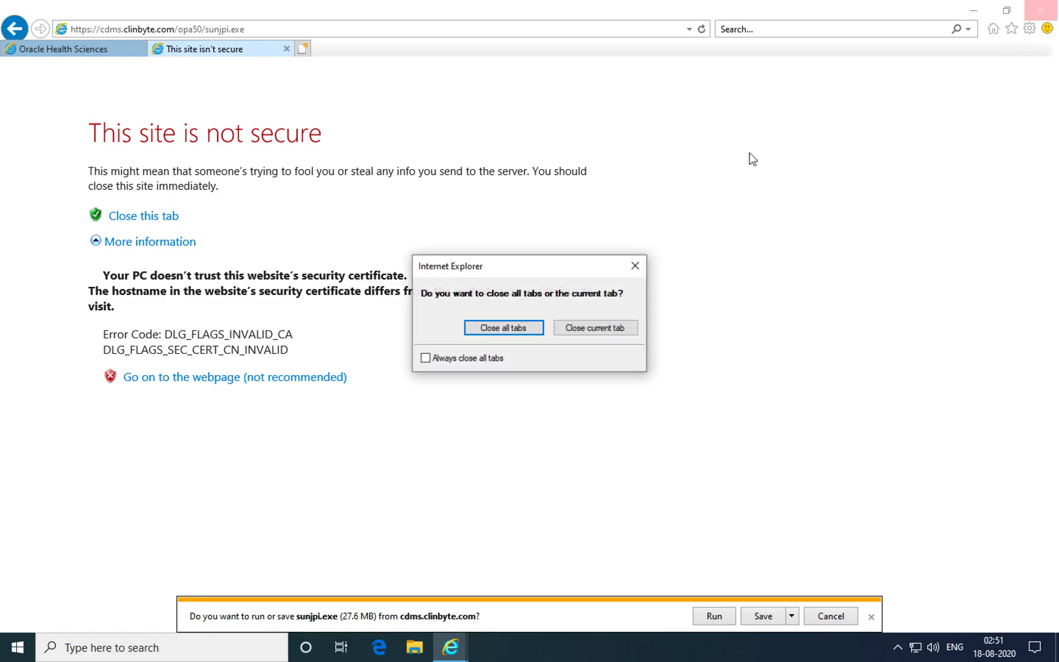
# Step: Confirm 'Close all tabs' to exit Internet Explorer back to the desktop
pyautogui.click(503, 327)
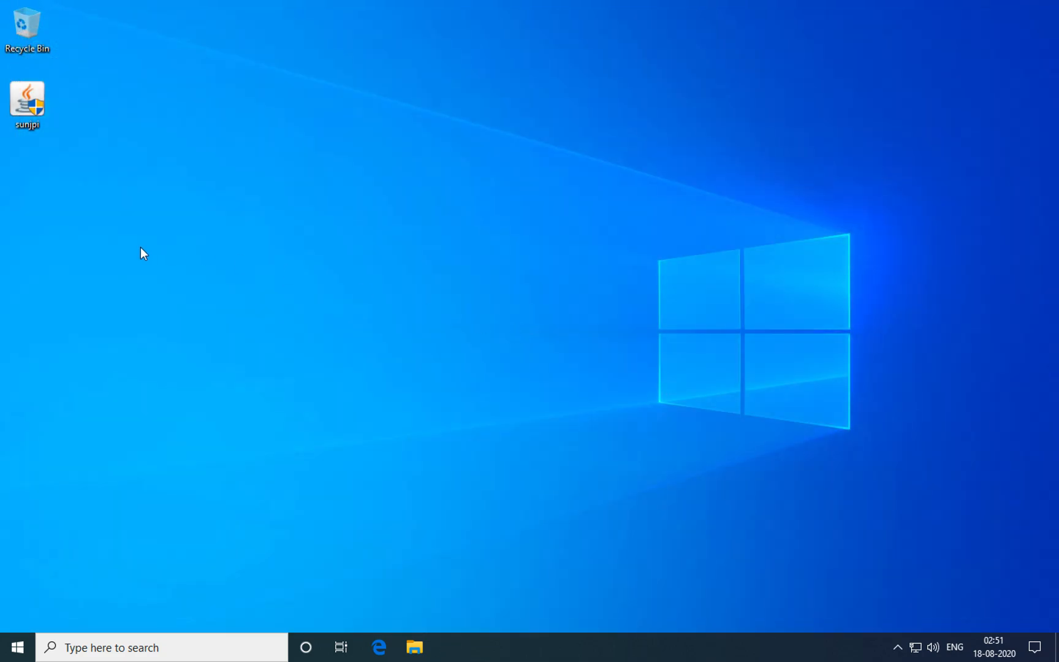
pyautogui.moveTo(111, 217)
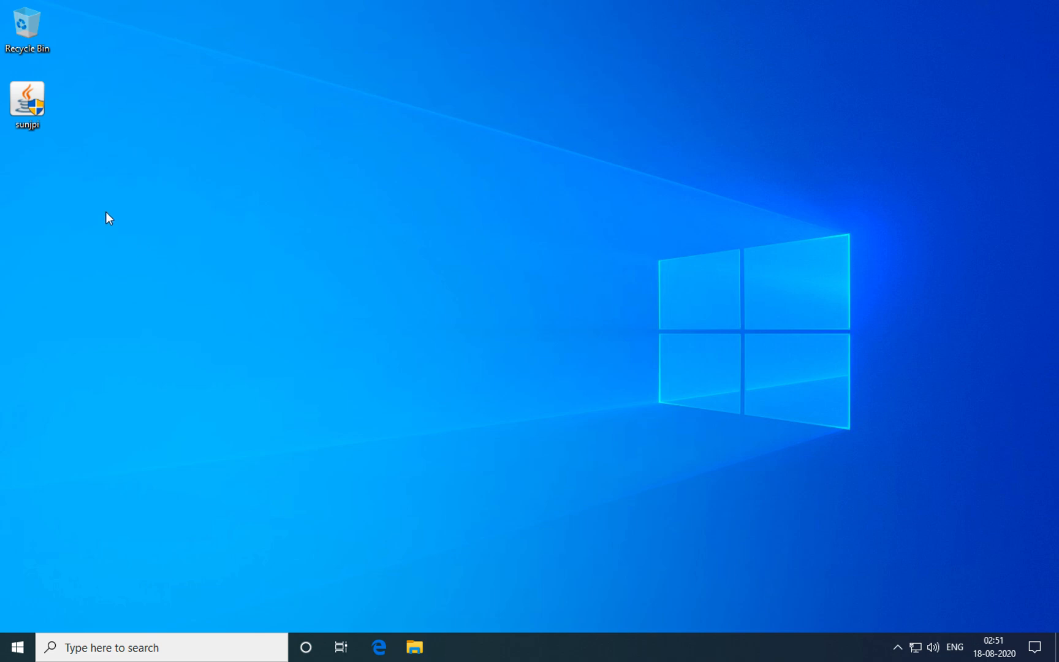
pyautogui.moveTo(28, 102)
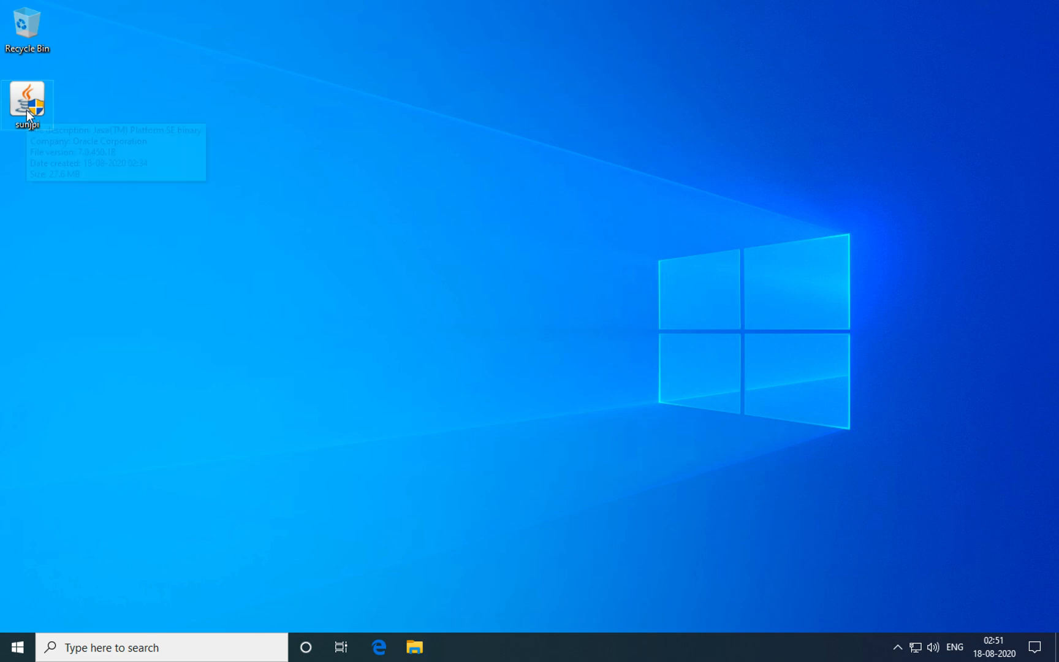
pyautogui.moveTo(27, 102)
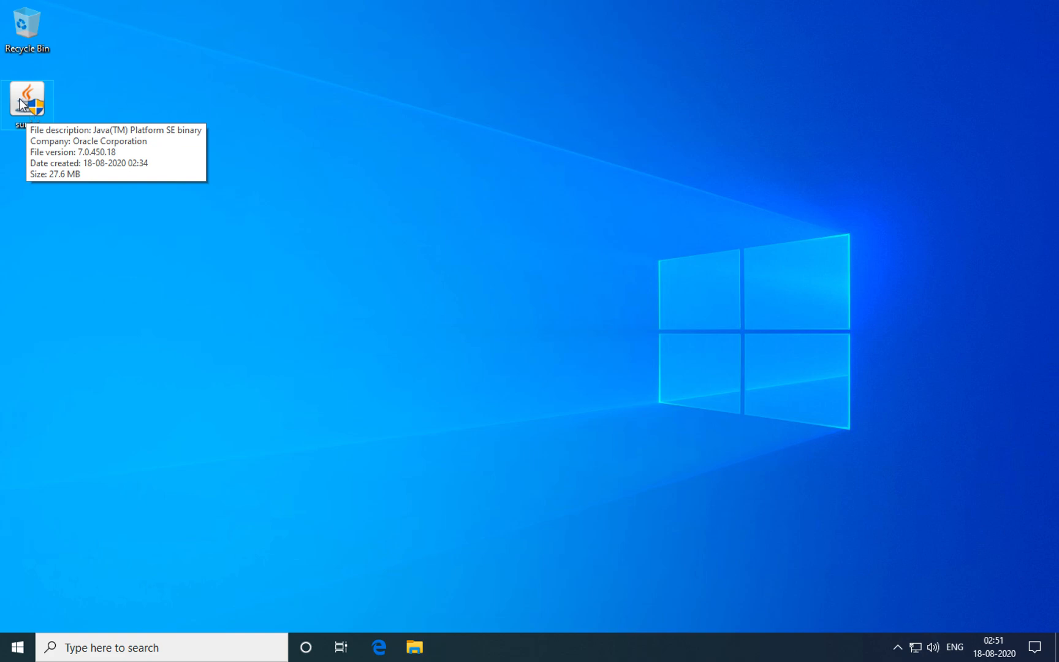
# Step: Run the sunjpi desktop installer to install Java SE Runtime 7 Update 45 and close it
pyautogui.doubleClick(28, 92)
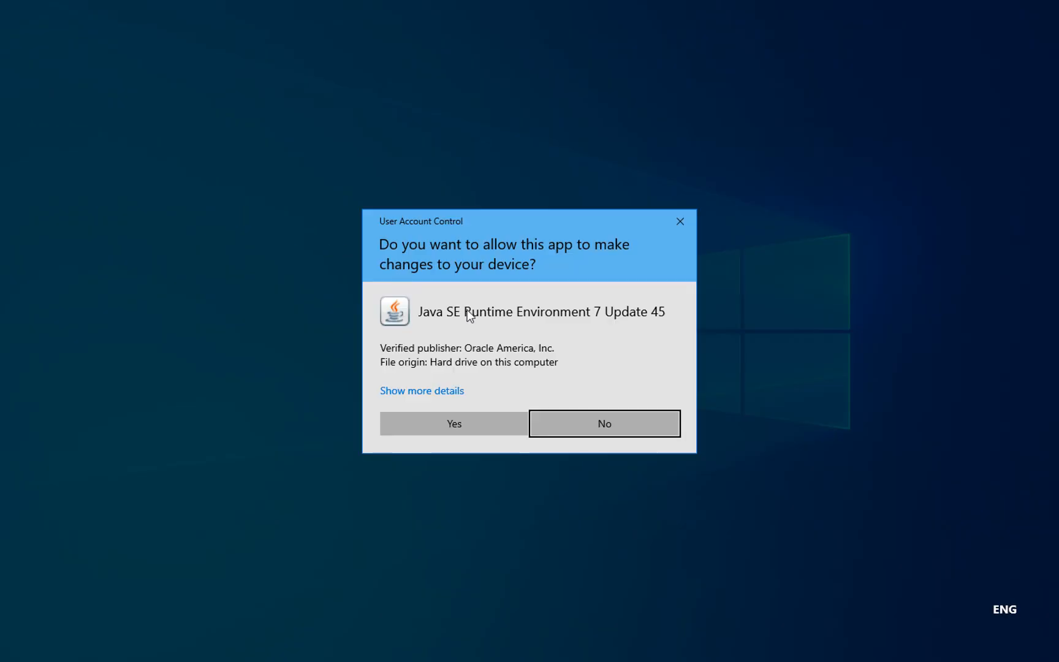
pyautogui.moveTo(467, 327)
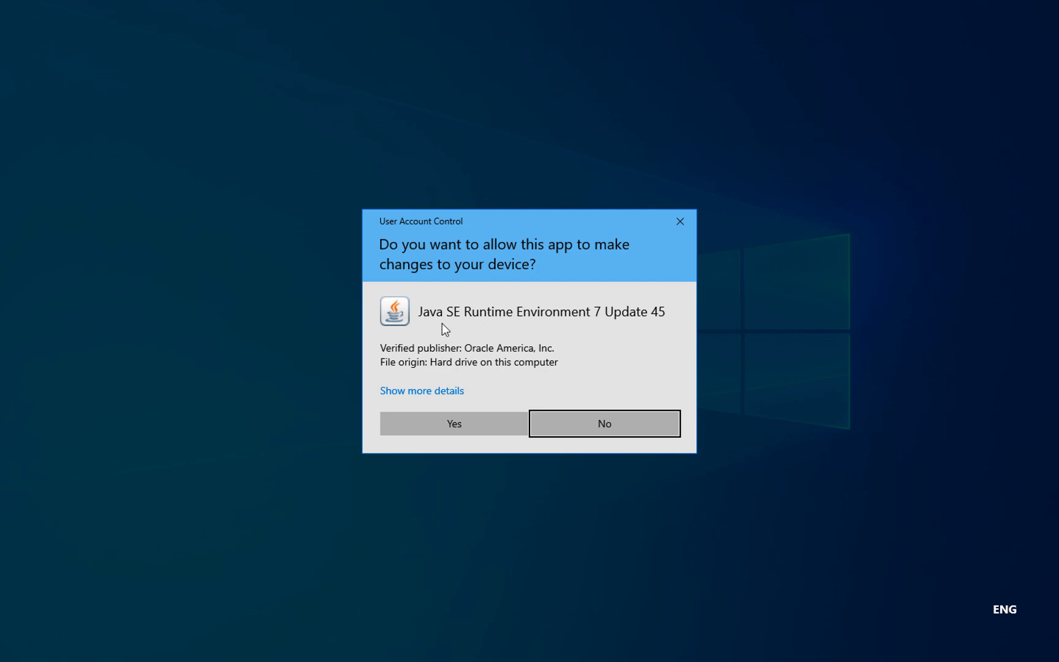
pyautogui.moveTo(500, 329)
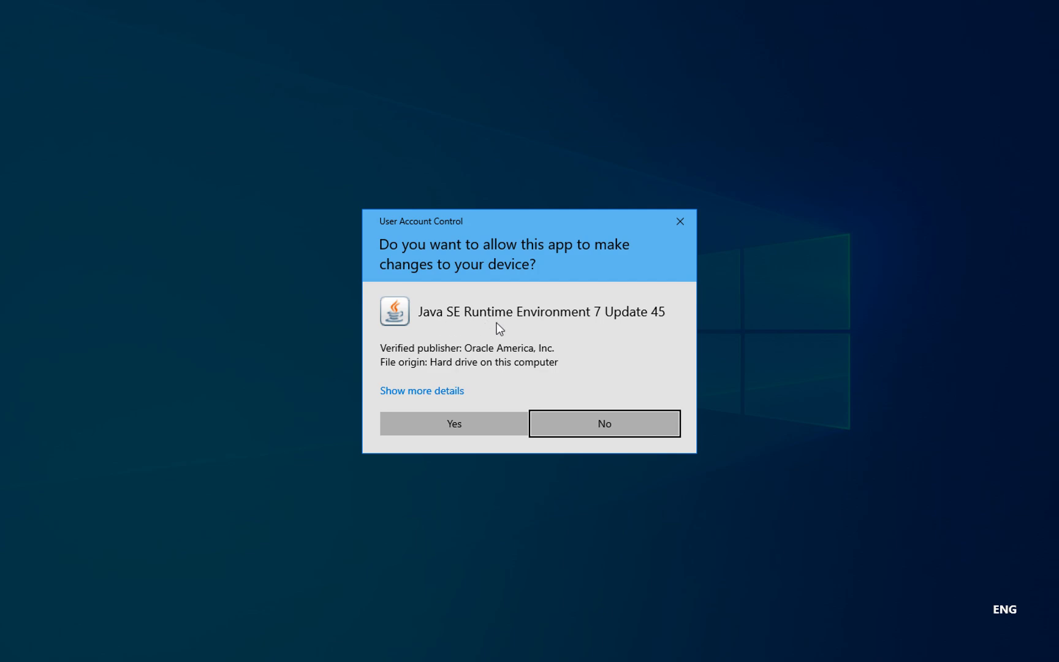
pyautogui.moveTo(610, 324)
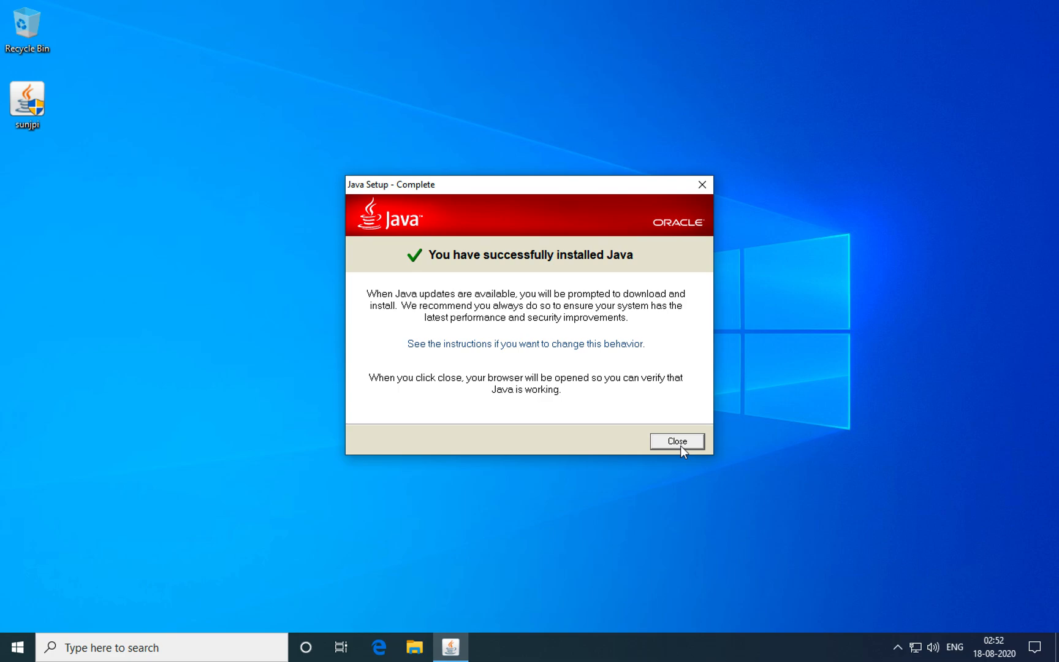
pyautogui.click(677, 440)
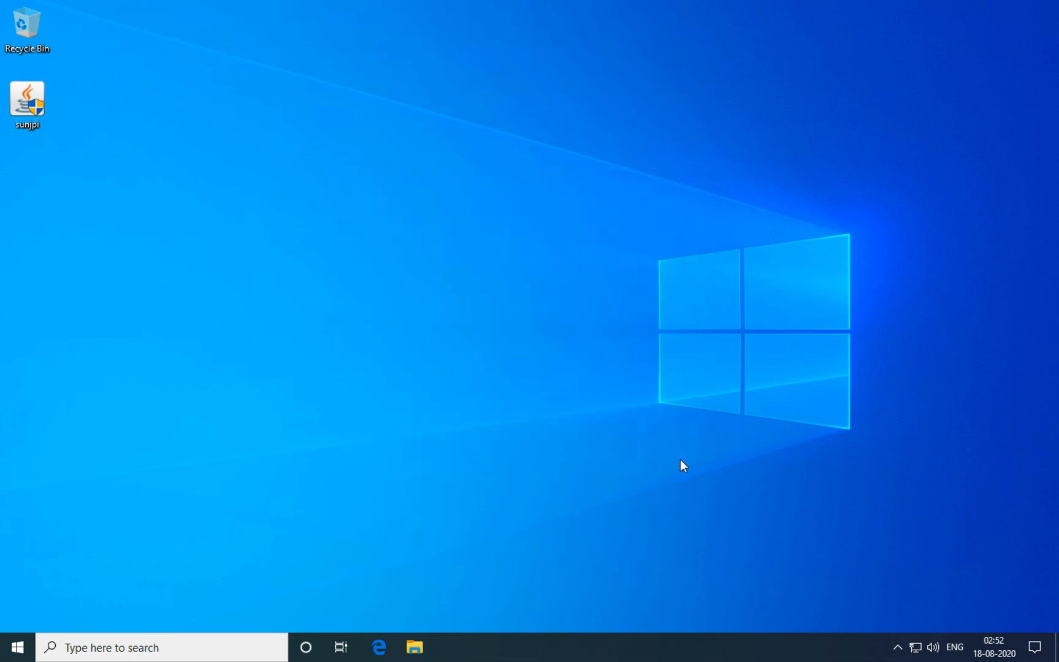
pyautogui.click(379, 647)
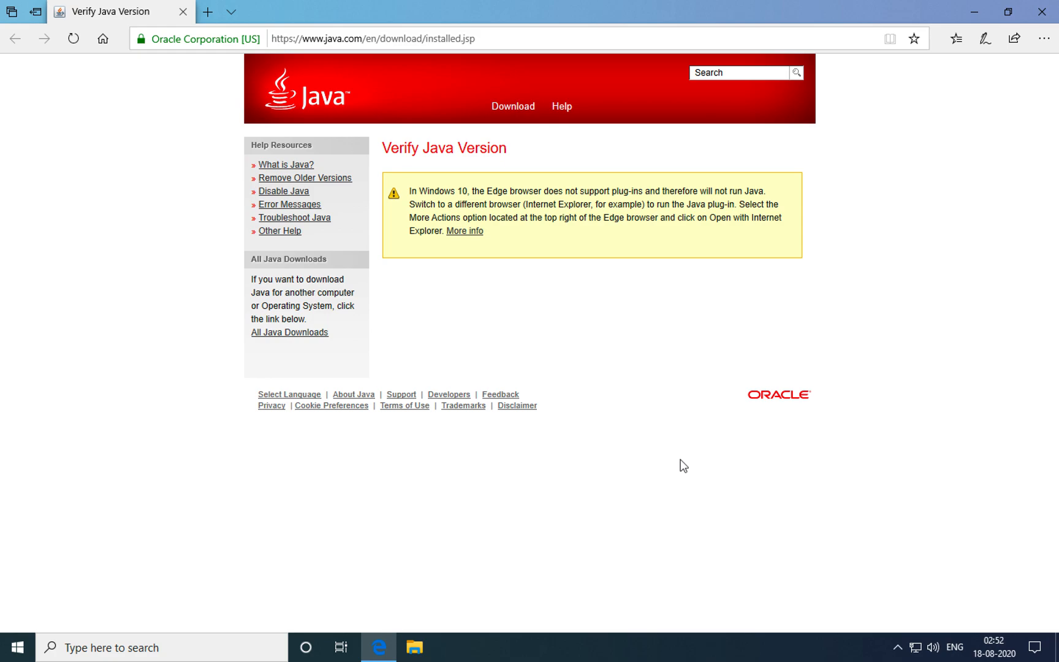
pyautogui.moveTo(909, 277)
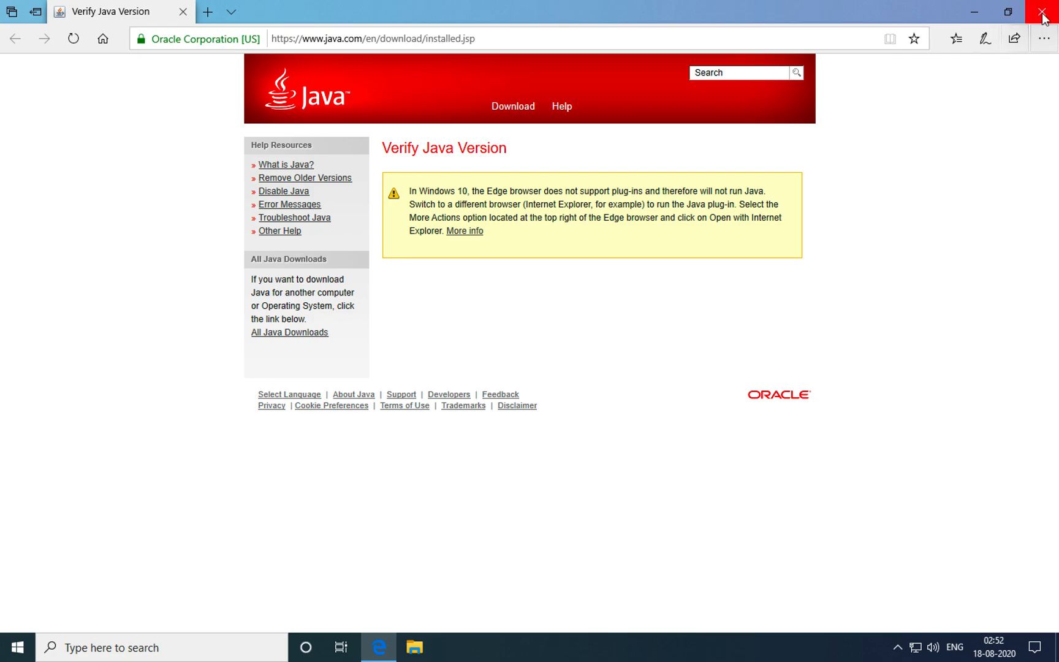
pyautogui.moveTo(1047, 13)
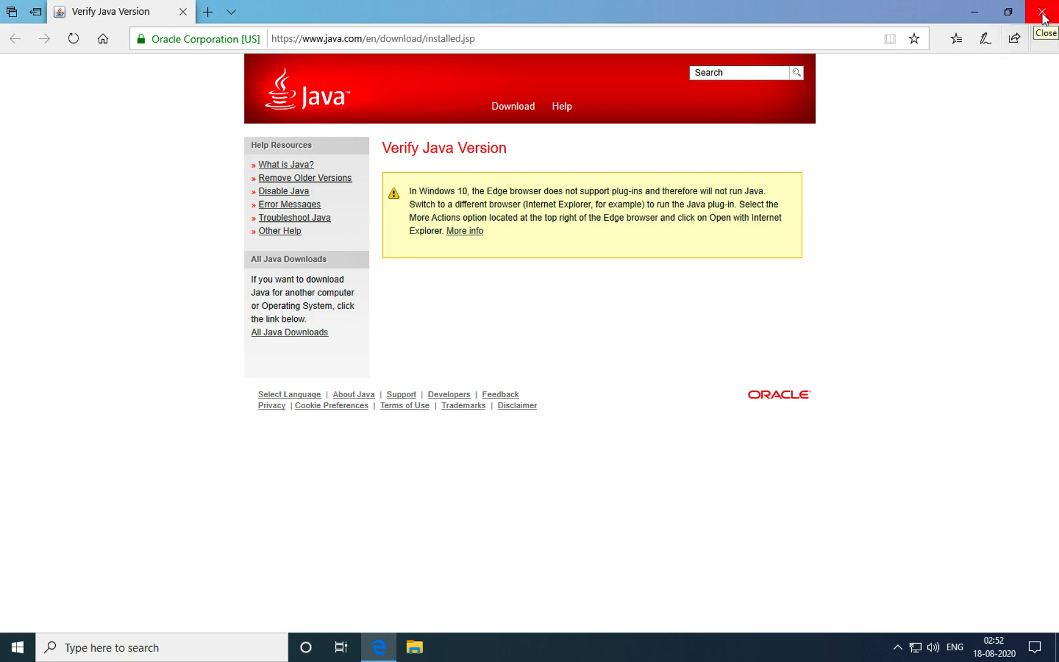
# Step: Close Microsoft Edge showing the Verify Java Version page
pyautogui.click(1042, 12)
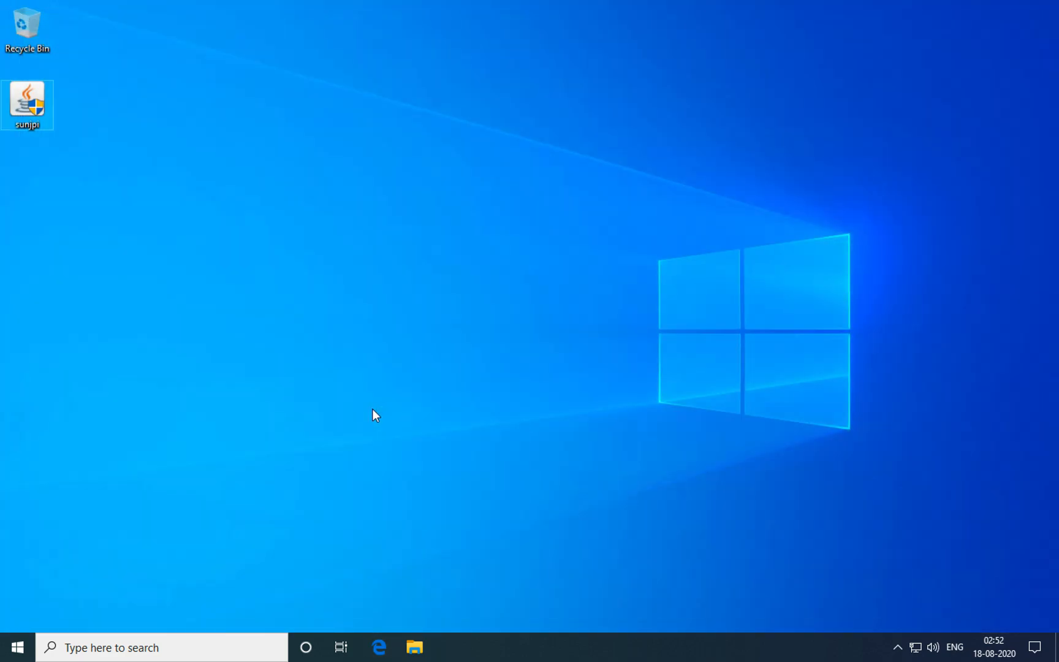
# Step: Reopen Internet Explorer and load the cdms launch.htm page past the certificate warning
pyautogui.click(162, 648)
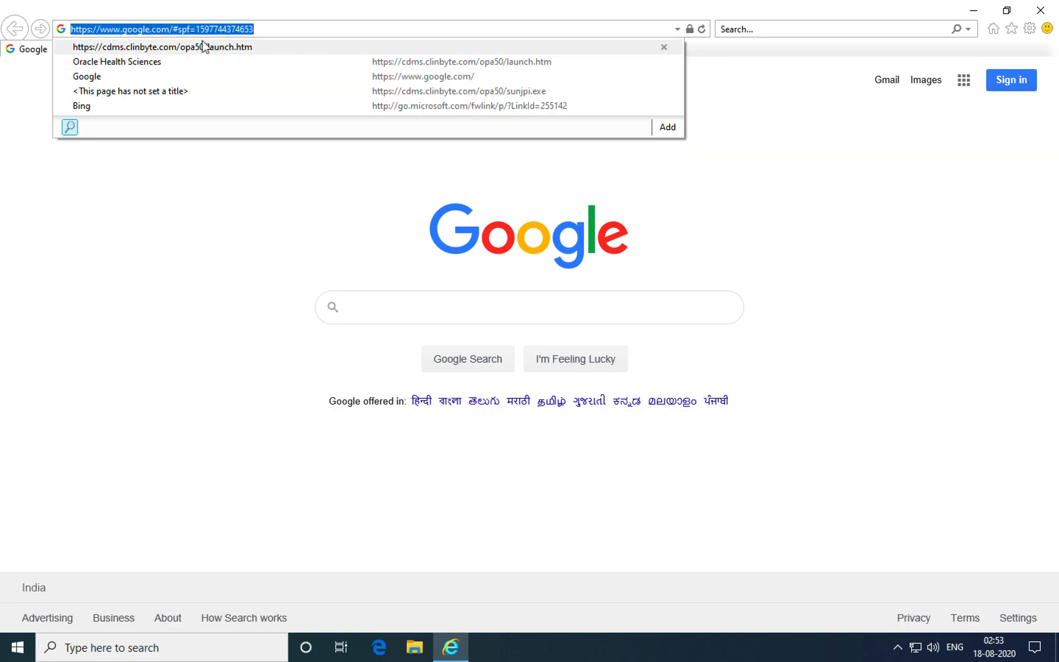
pyautogui.click(162, 46)
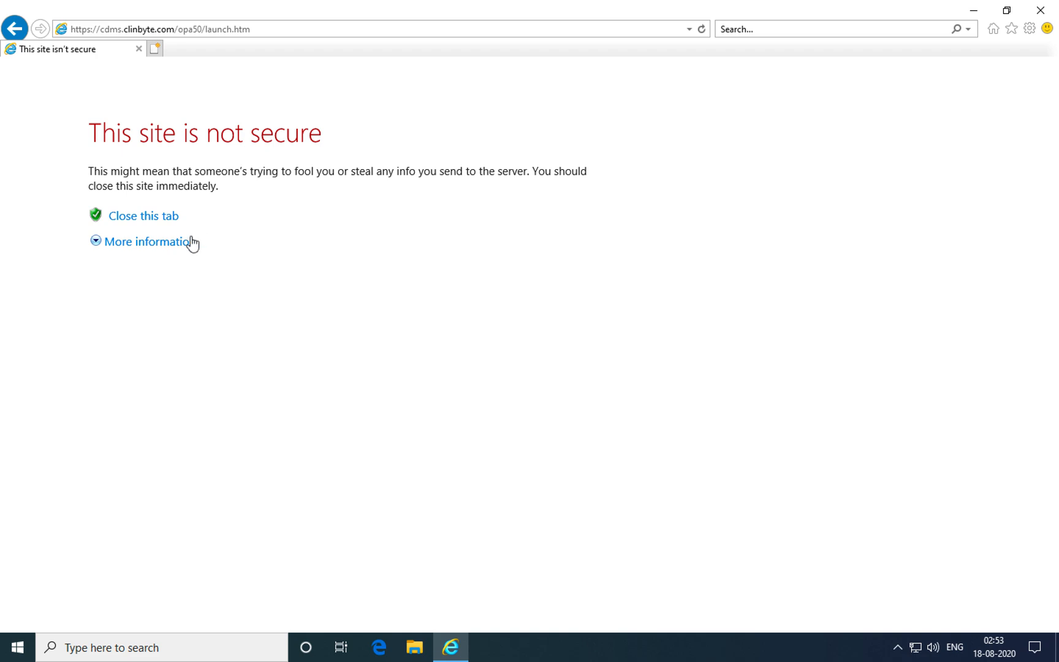
pyautogui.click(151, 241)
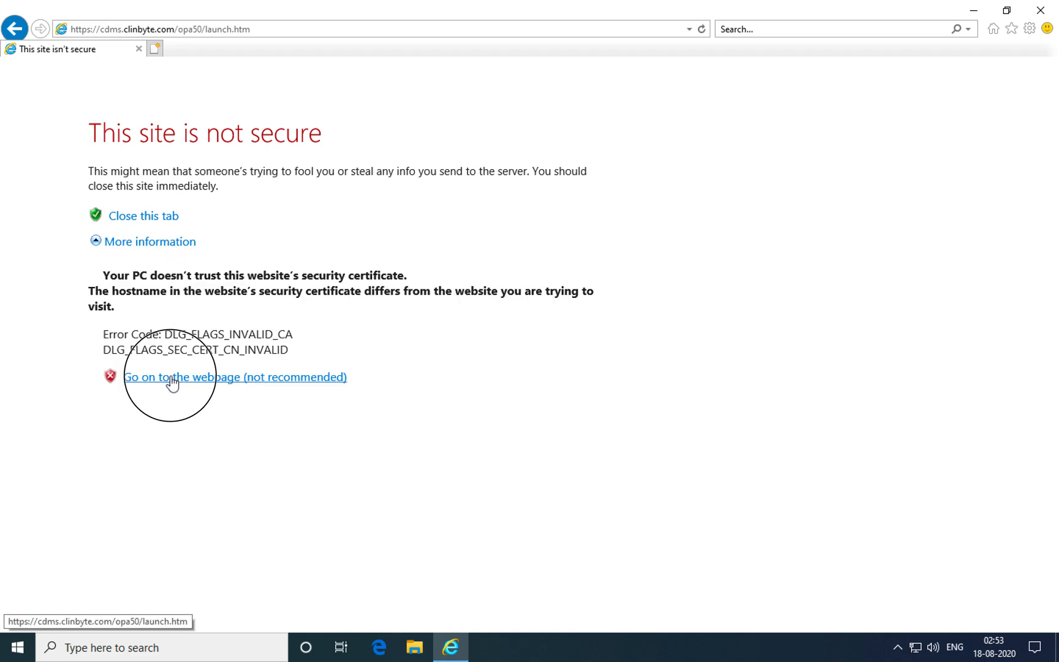
pyautogui.click(234, 376)
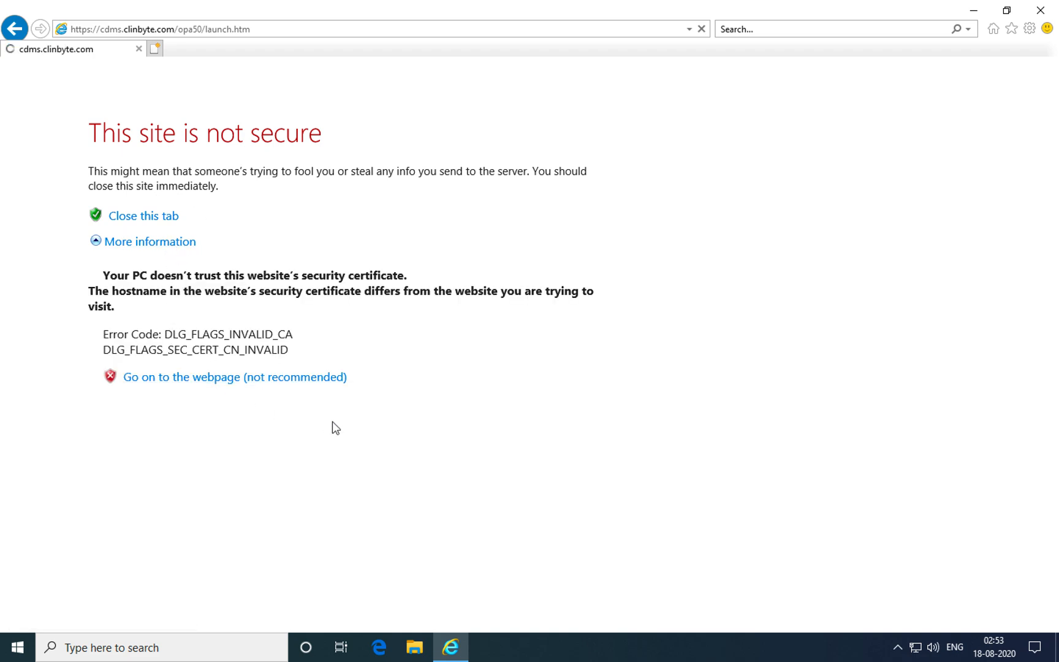
pyautogui.click(234, 376)
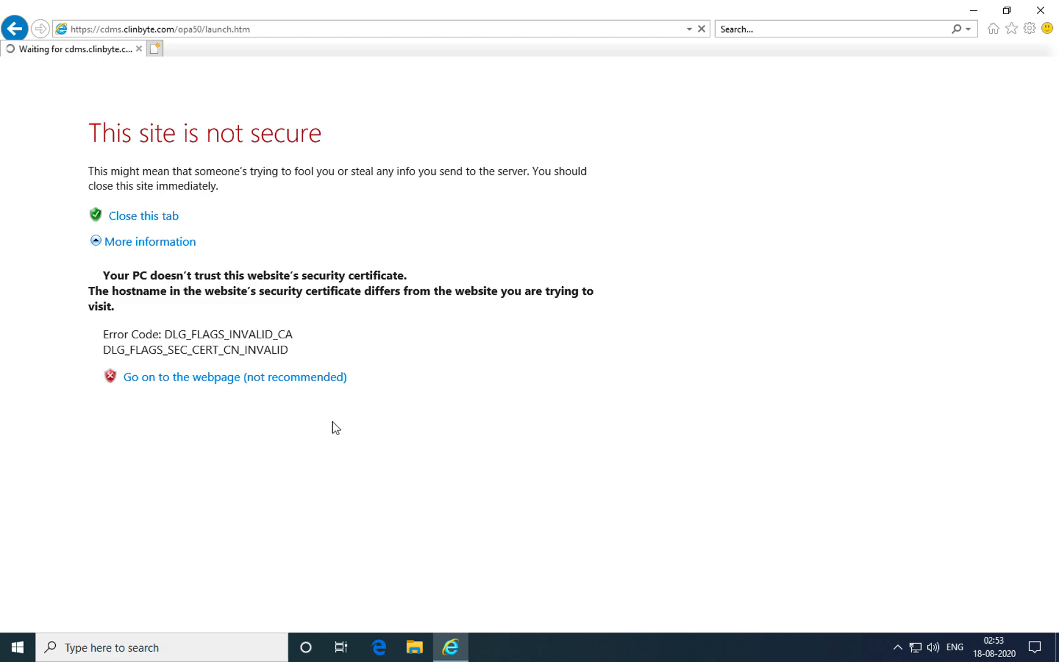
pyautogui.click(234, 376)
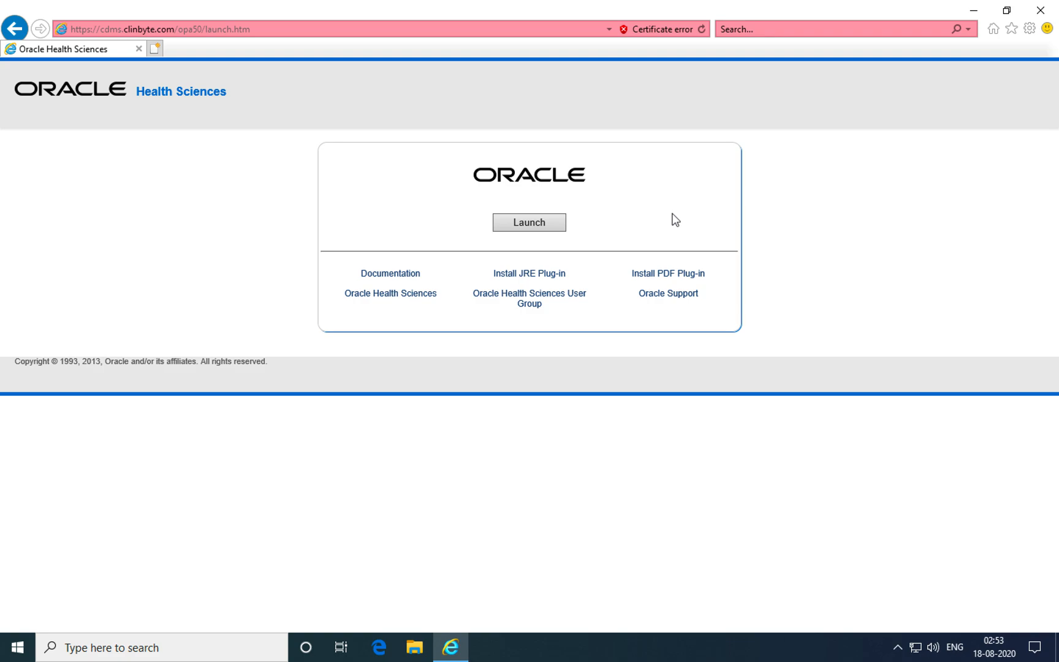
# Step: Launch the Oracle application and continue despite the untrusted-connection warning
pyautogui.click(528, 222)
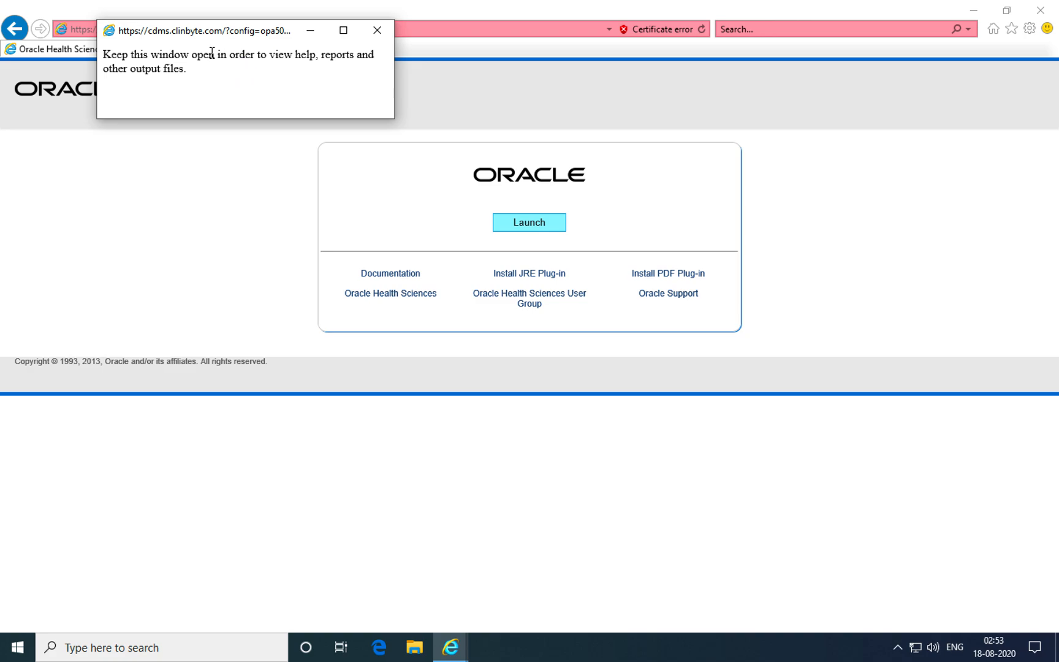
pyautogui.click(529, 222)
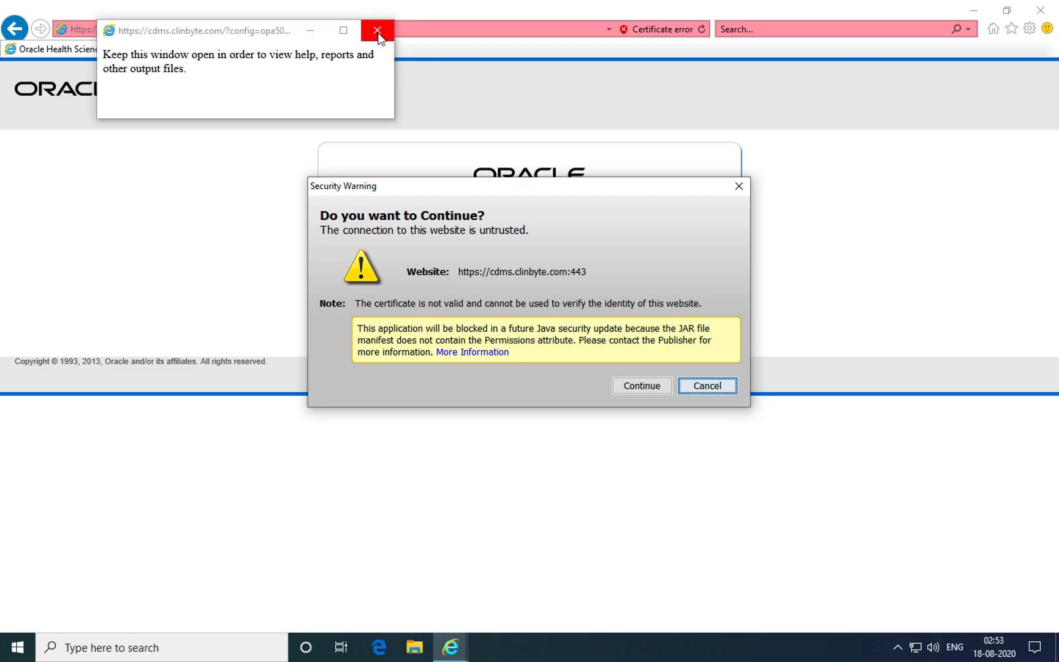
pyautogui.moveTo(376, 31)
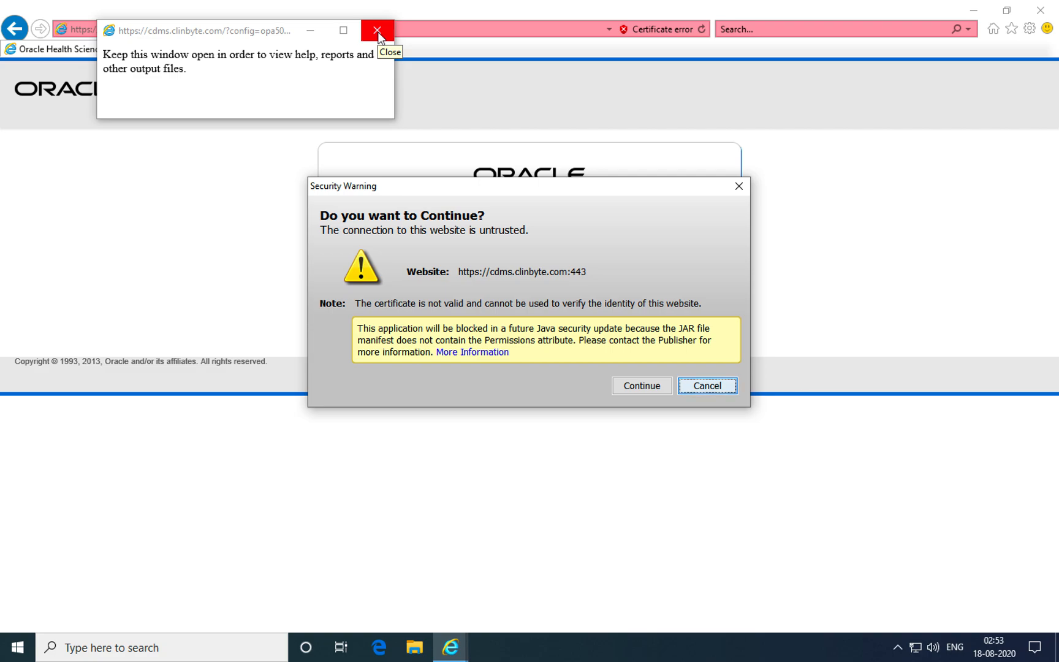
pyautogui.moveTo(310, 31)
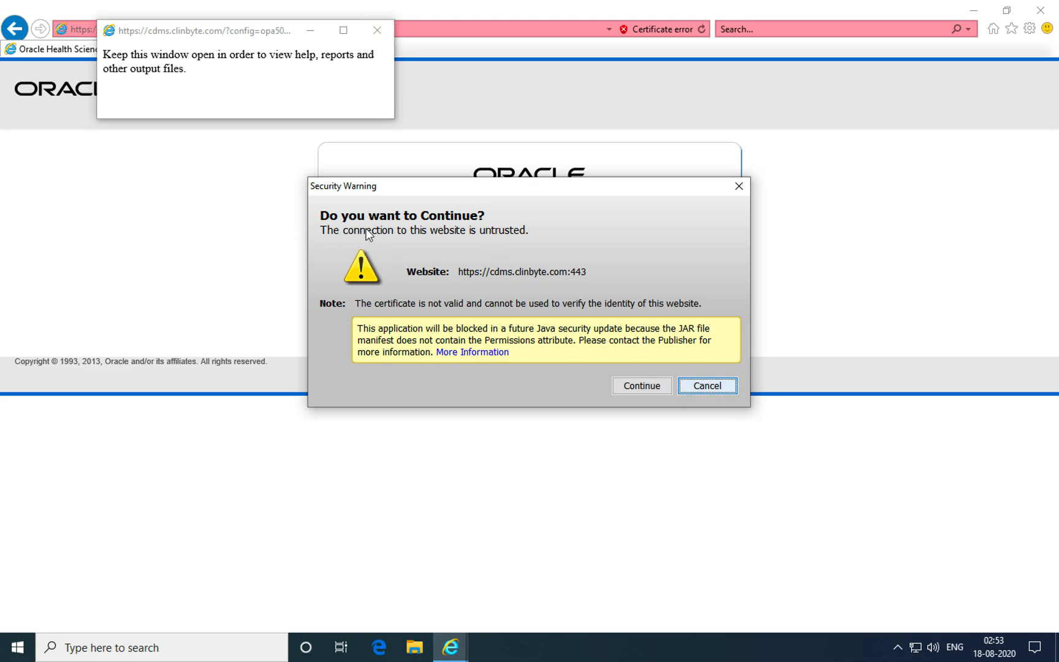
pyautogui.moveTo(403, 232)
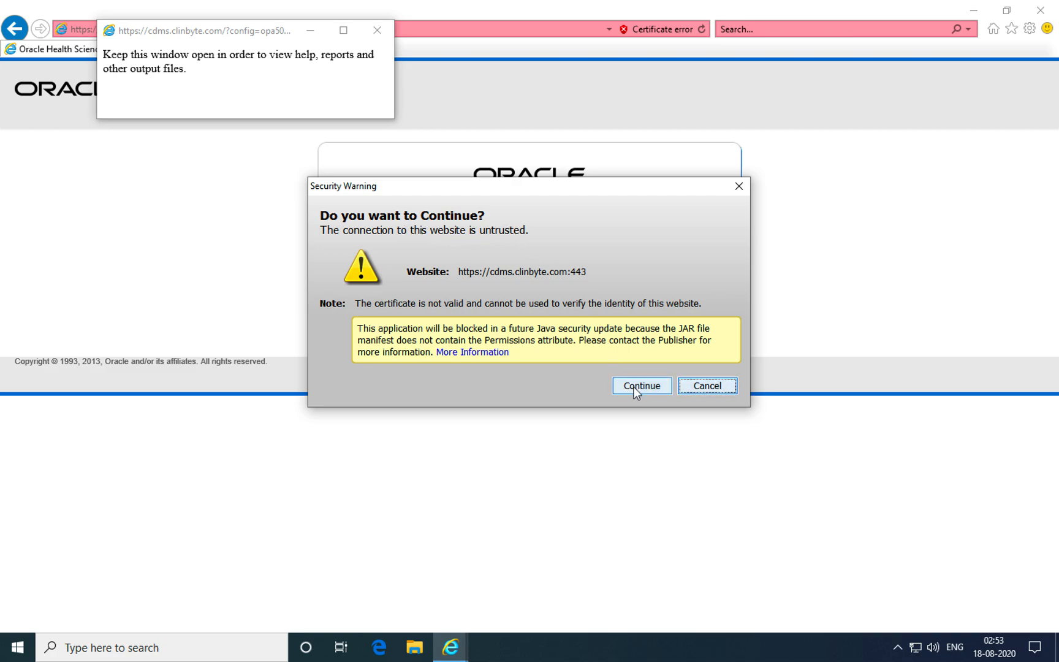
pyautogui.click(640, 386)
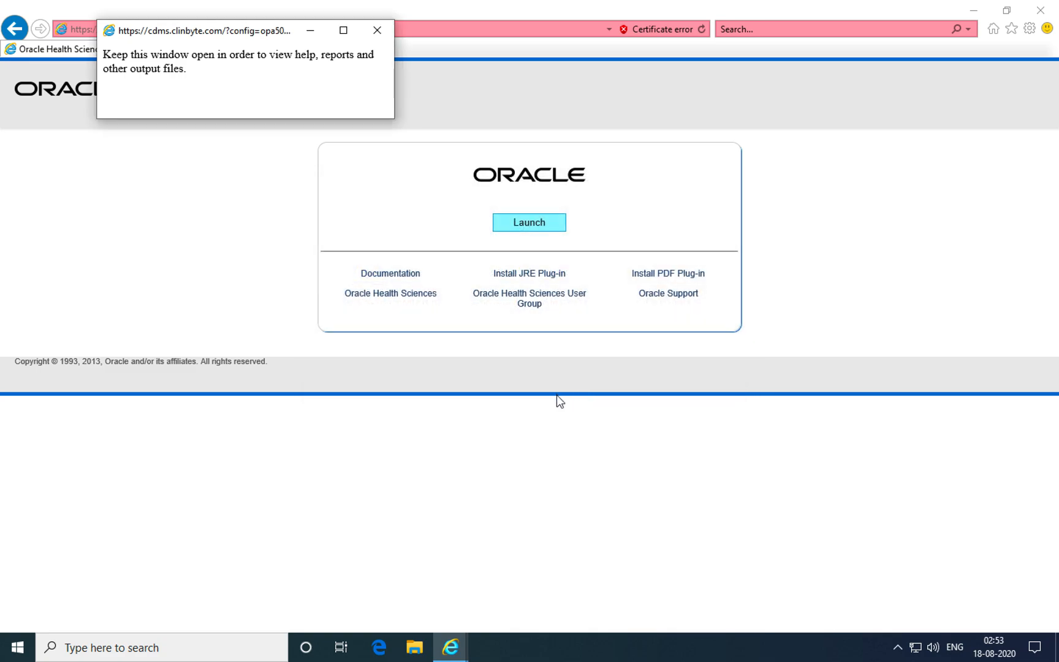
# Step: Accept the security risk and run the Oracle application
pyautogui.click(529, 222)
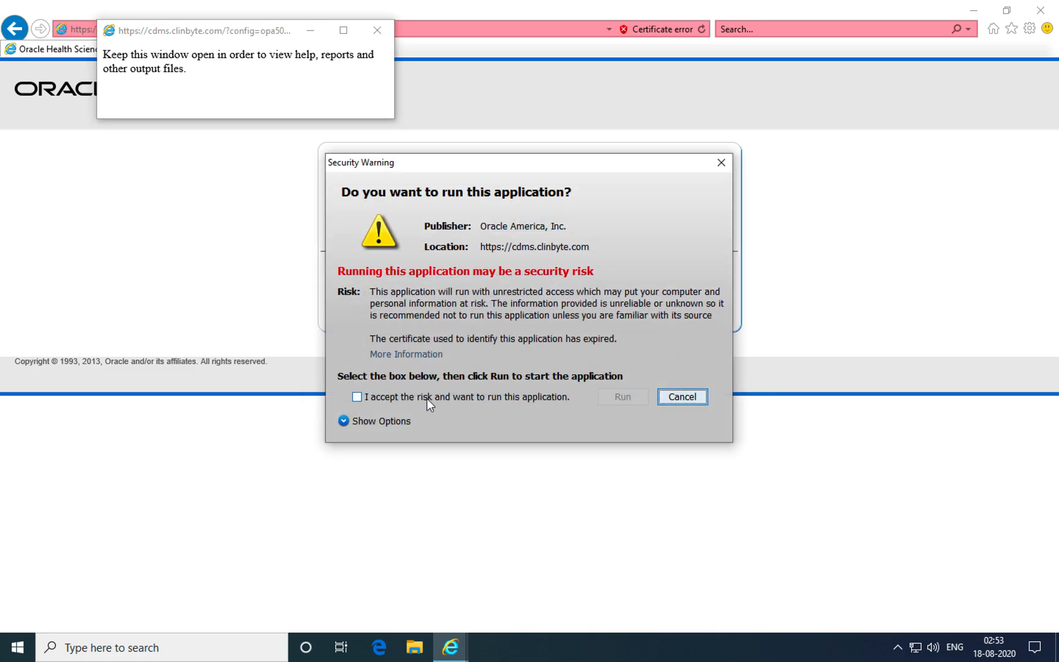
pyautogui.click(356, 396)
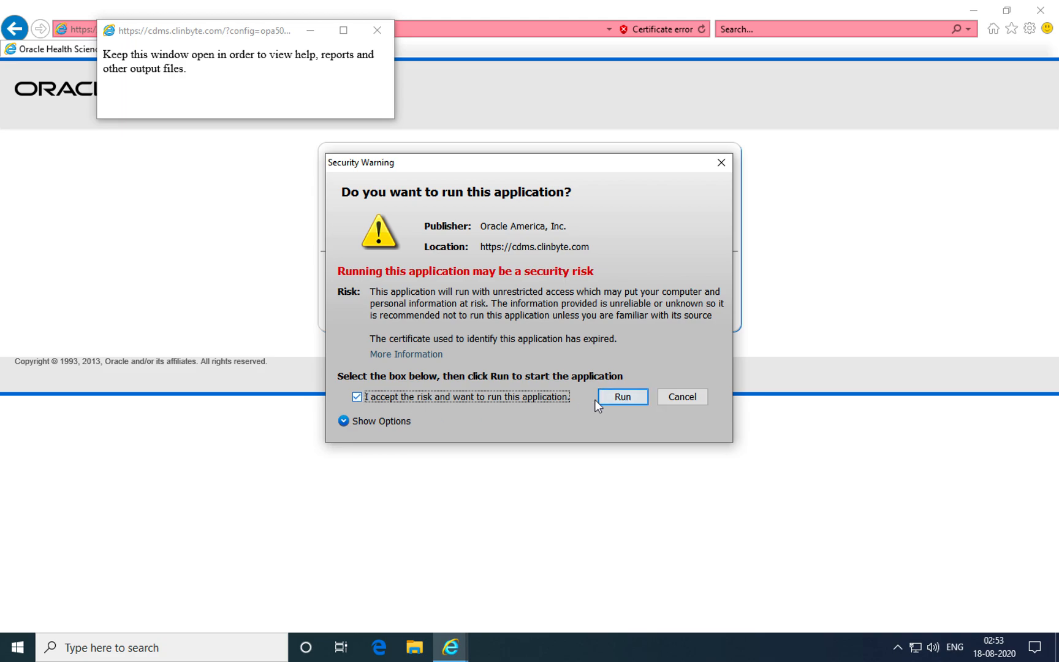
pyautogui.click(620, 396)
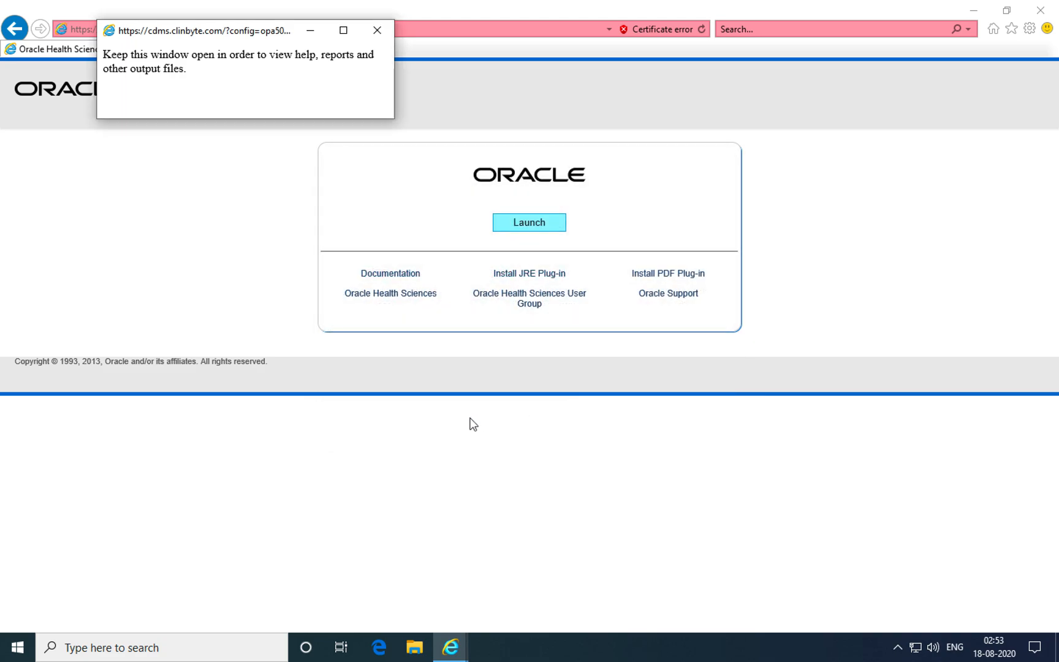
# Step: Wait for Oracle Forms Services to show the empty Logon dialog
pyautogui.click(529, 222)
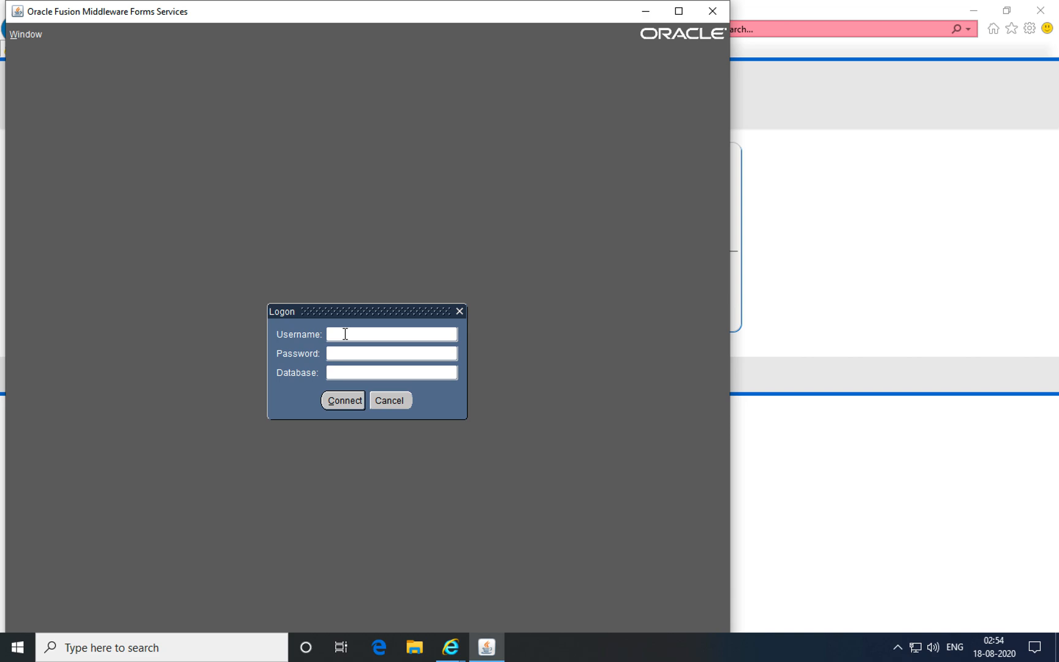
pyautogui.moveTo(381, 344)
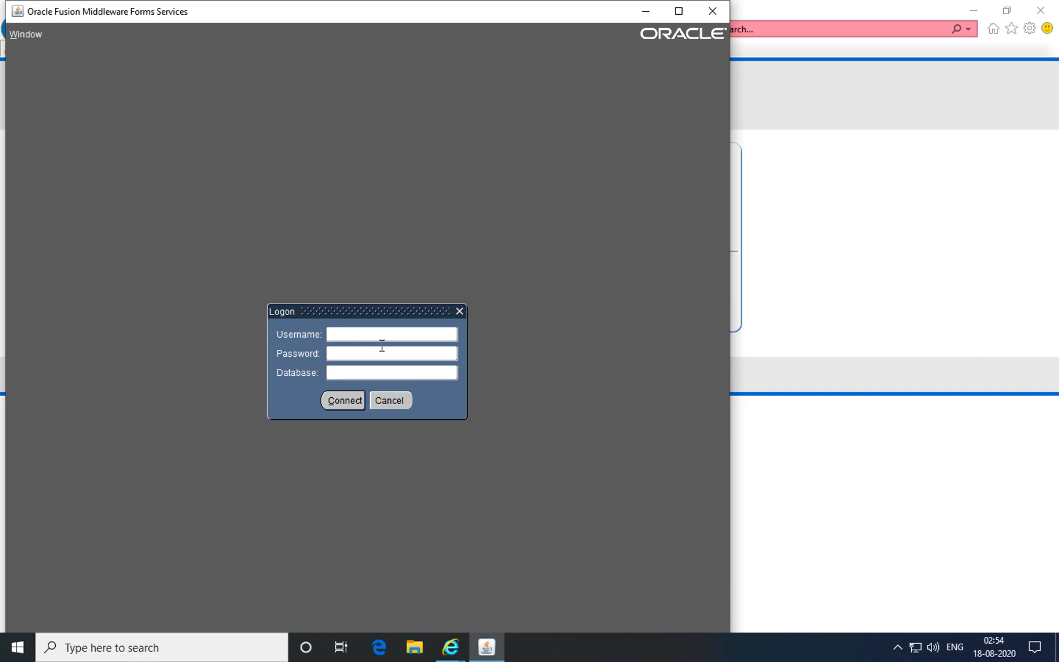
# Step: Log on as ops with the password to database ocprod and maximize the Navigator window
pyautogui.write('ops$traine')
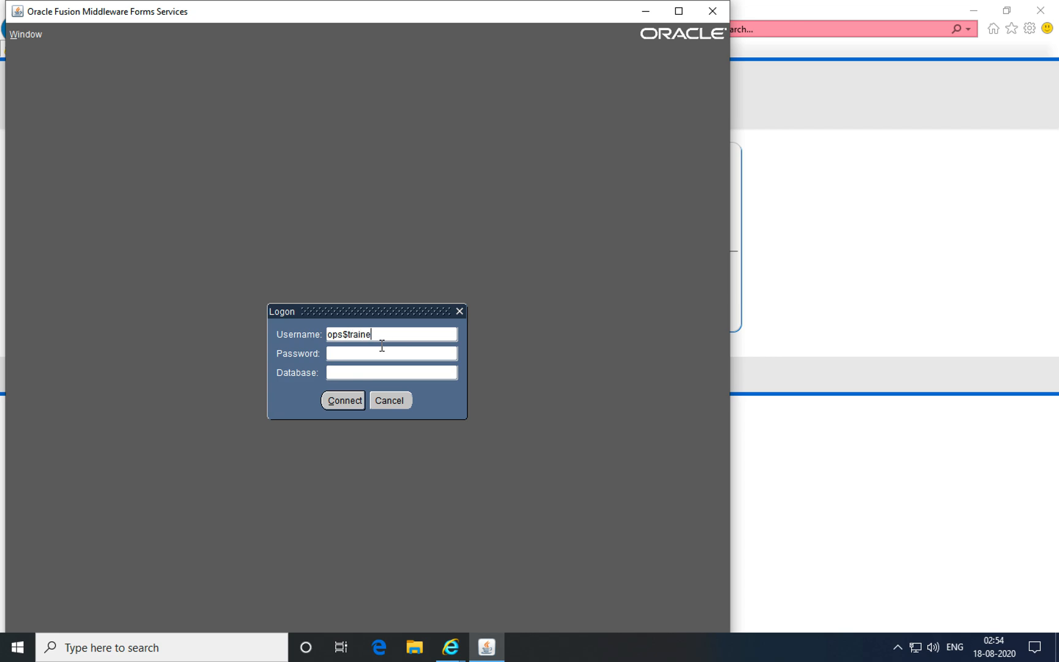
pyautogui.write('******')
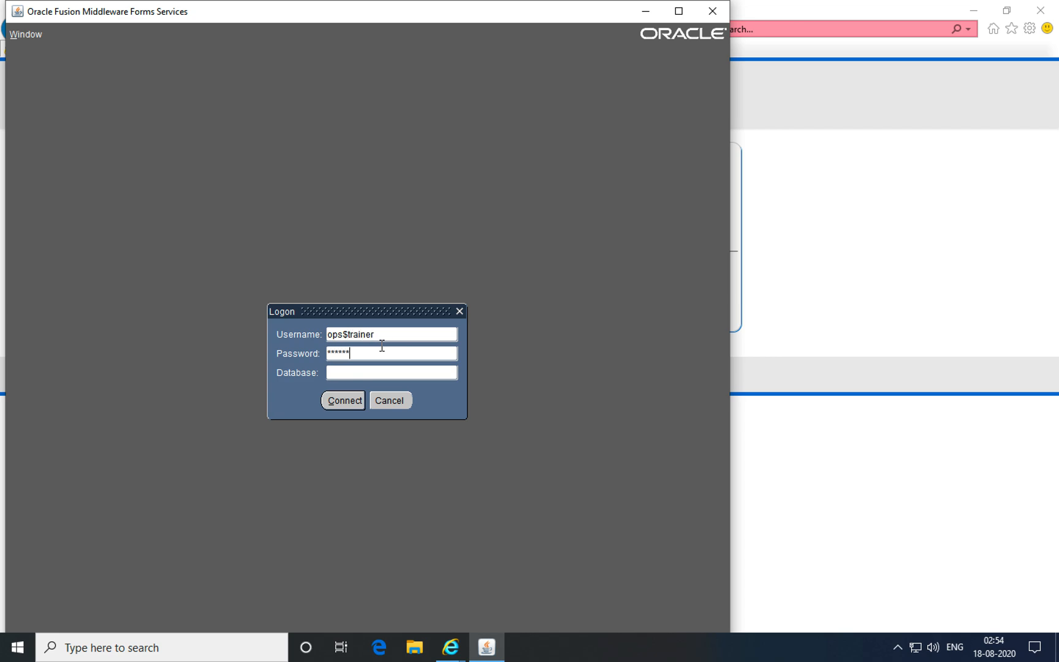
pyautogui.write('**')
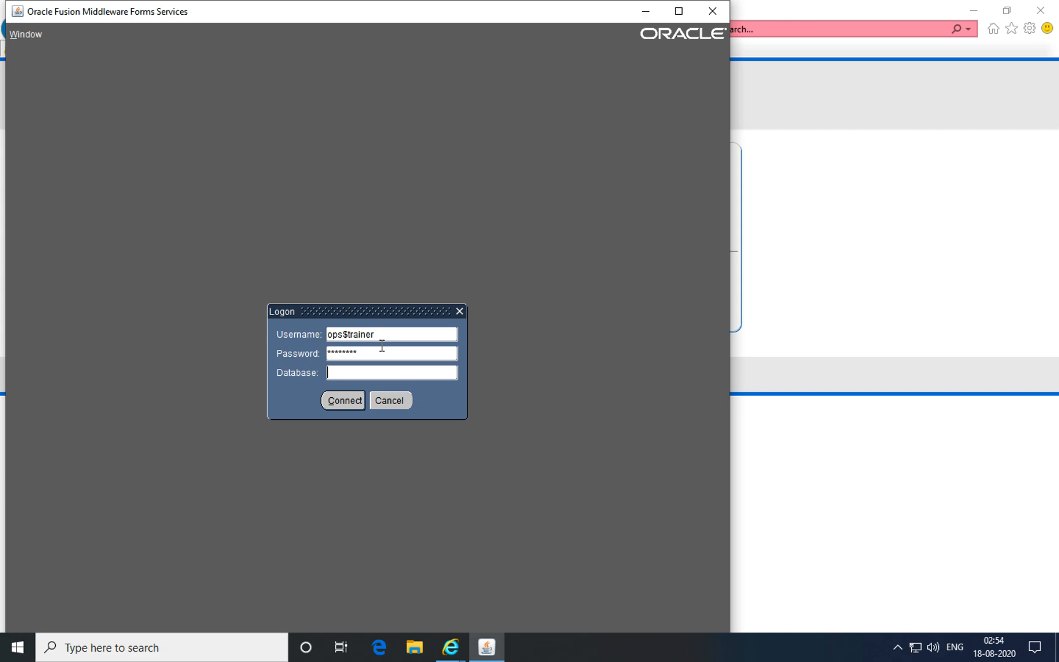
pyautogui.write('ocprod')
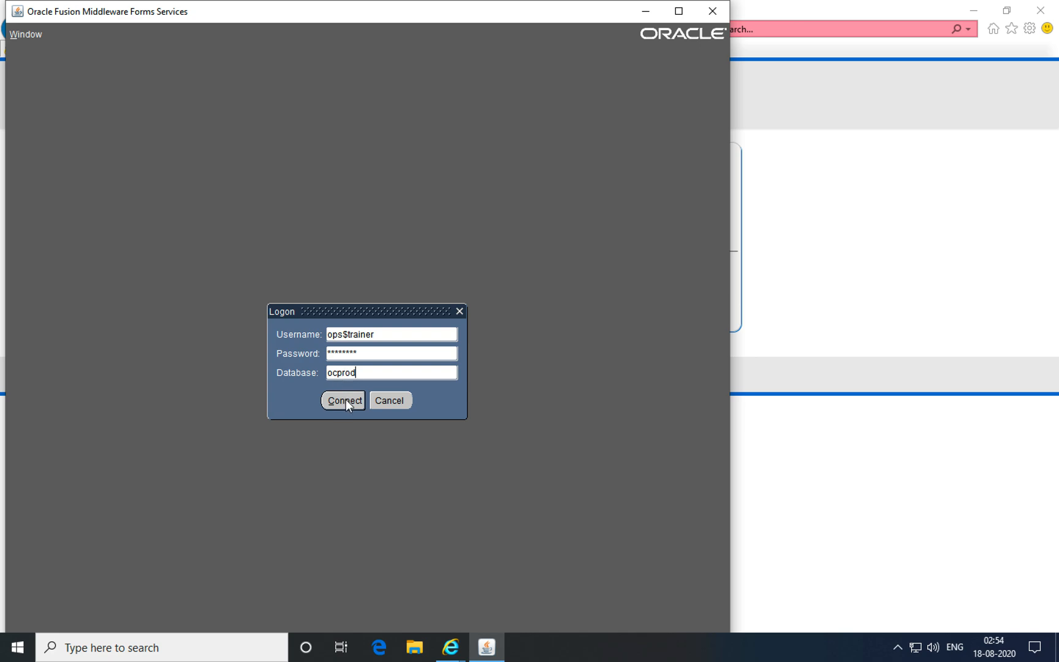
pyautogui.click(343, 400)
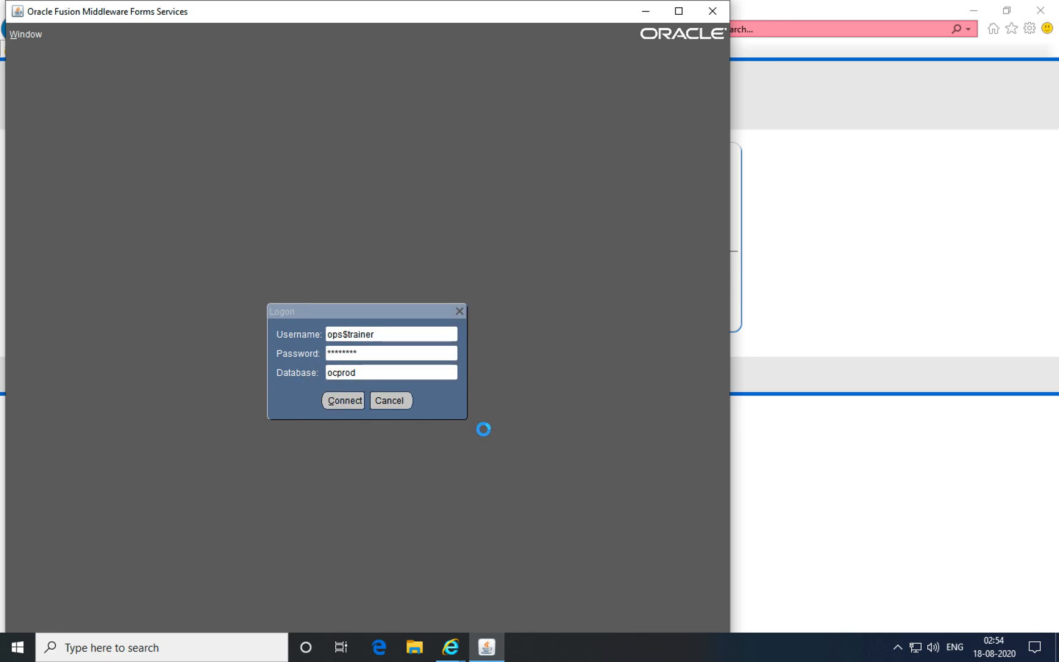
pyautogui.click(343, 399)
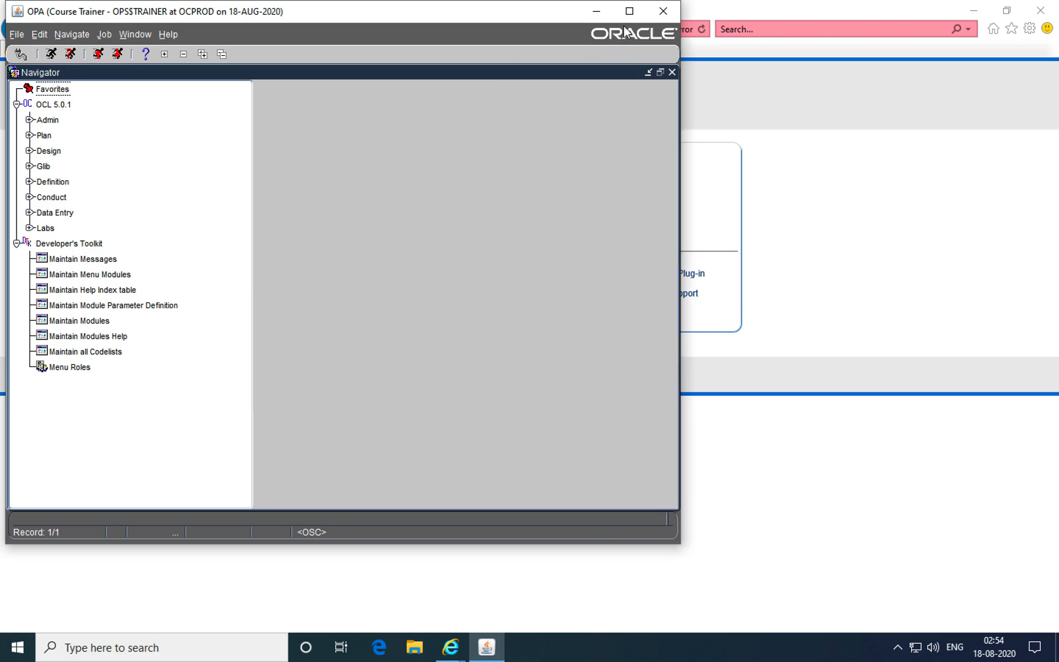
pyautogui.click(627, 11)
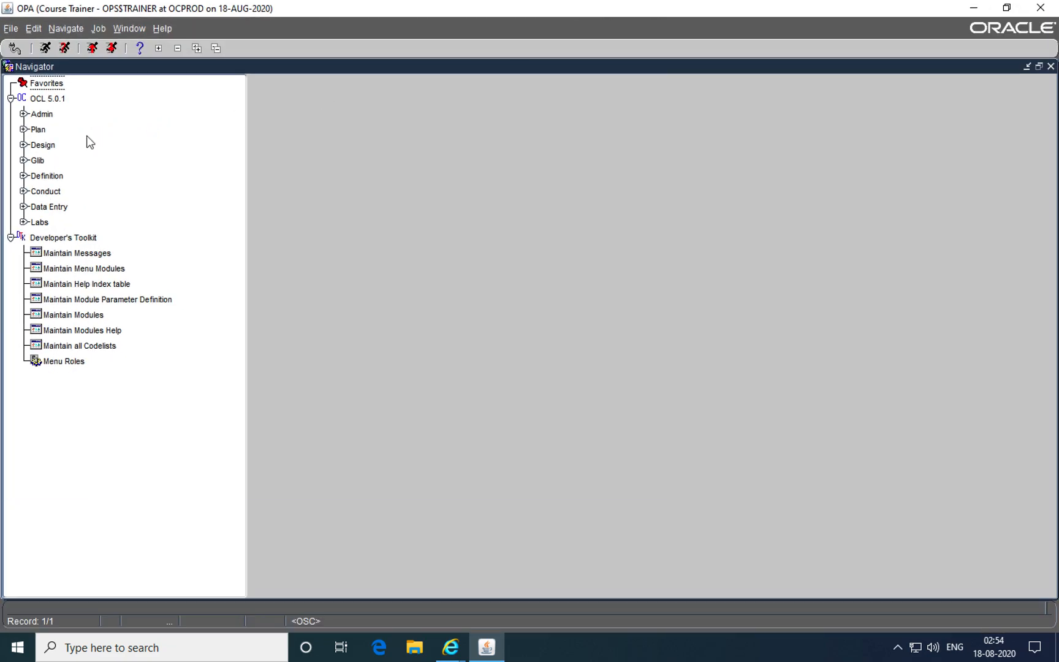